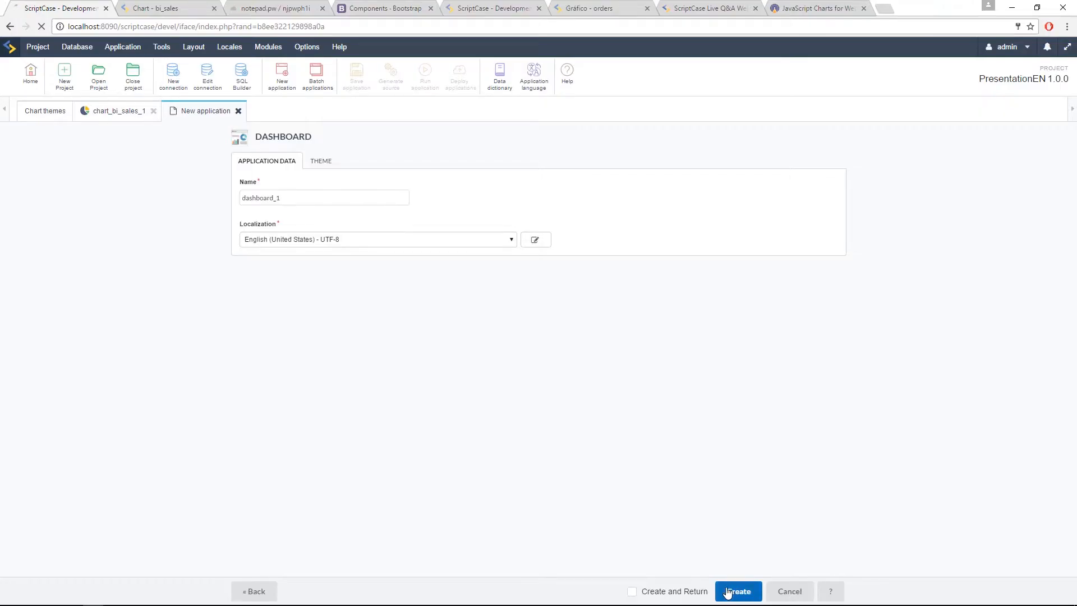
Step: Create the dashboard_1 application and show its widget settings with one empty link widget
click(736, 591)
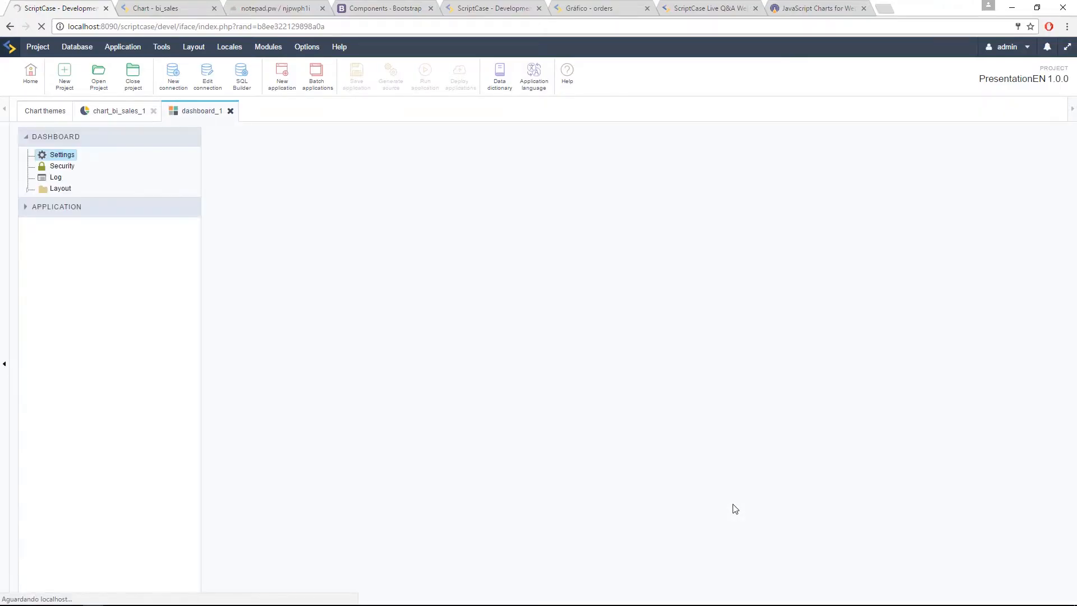
click(60, 154)
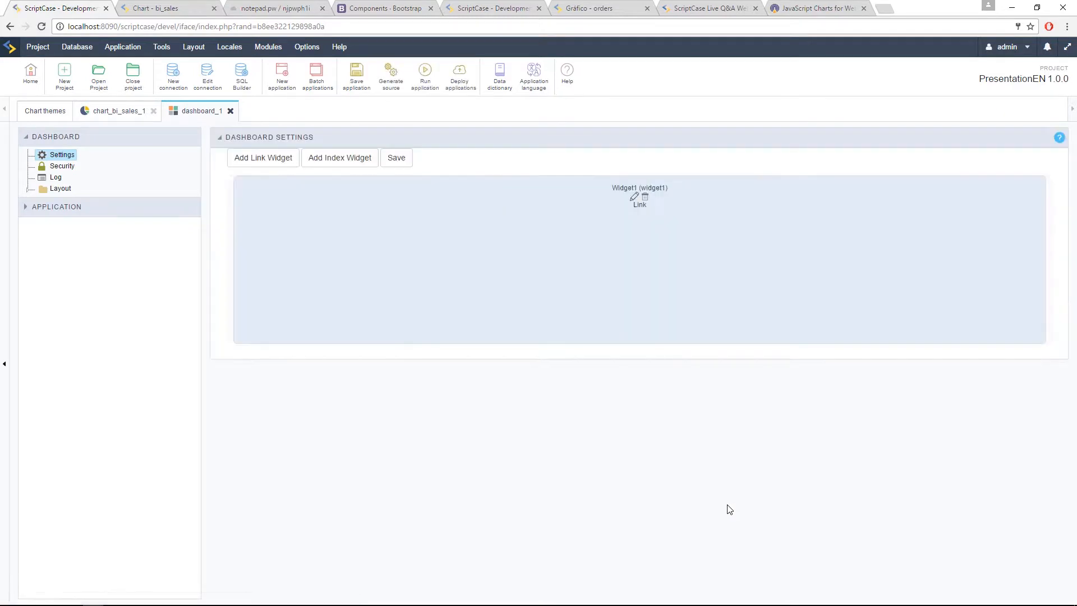
mouse_move(444, 245)
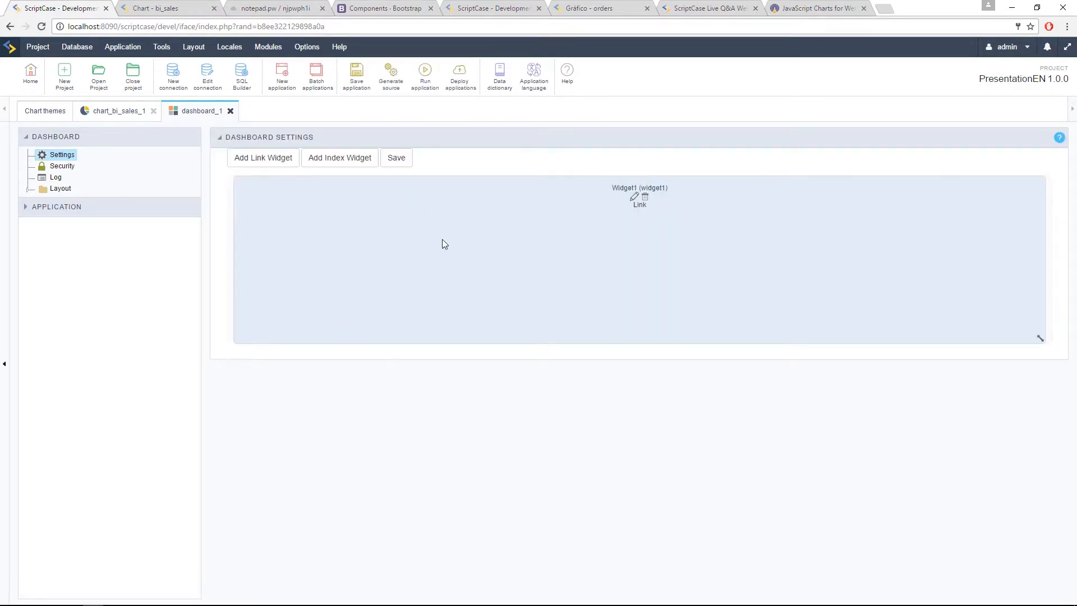
mouse_move(875, 252)
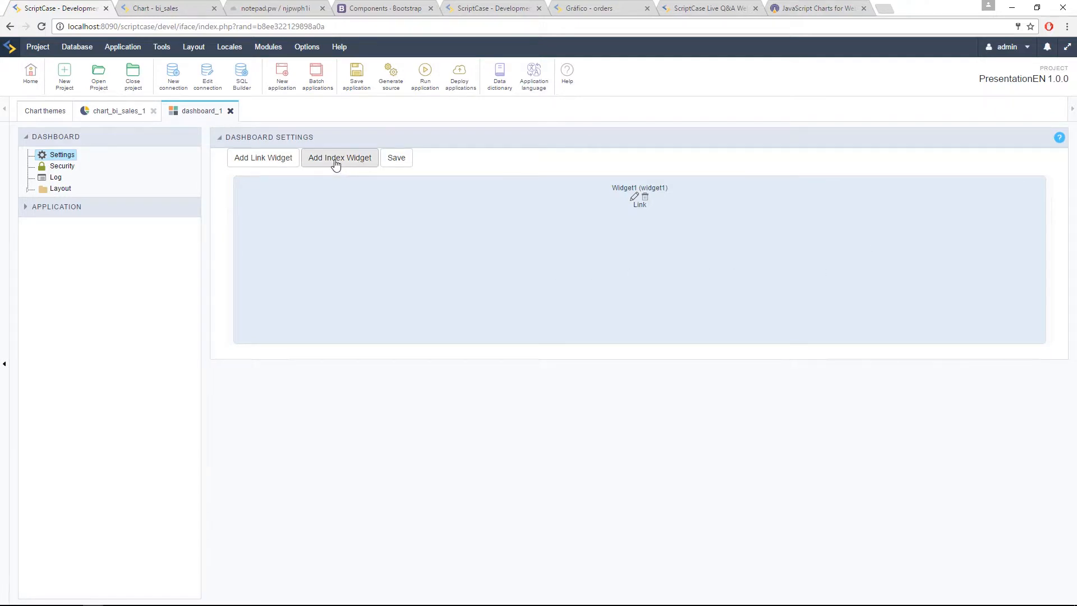
mouse_move(341, 169)
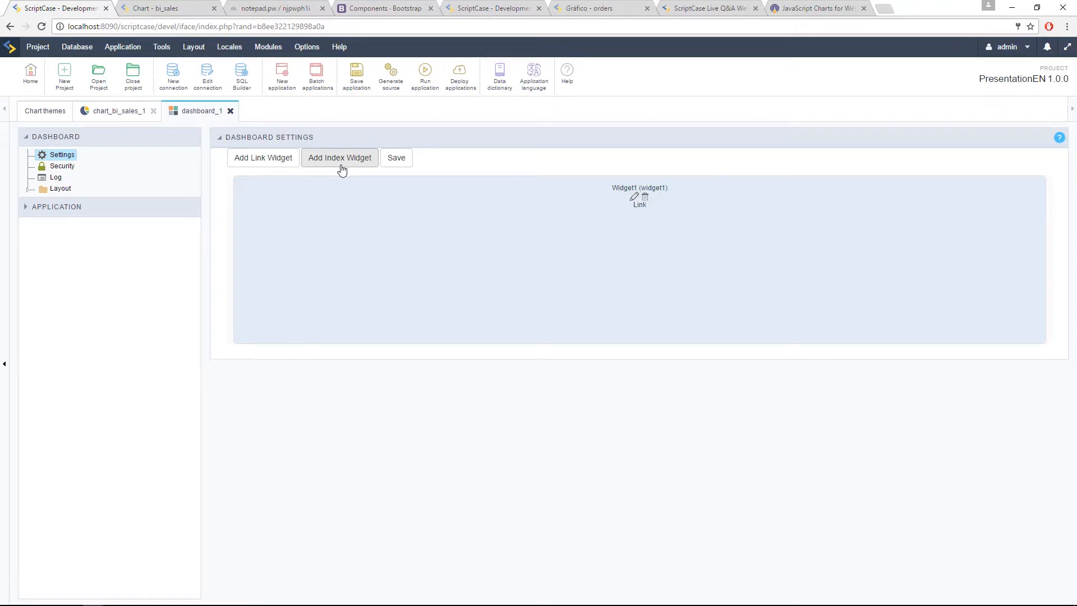
mouse_move(338, 172)
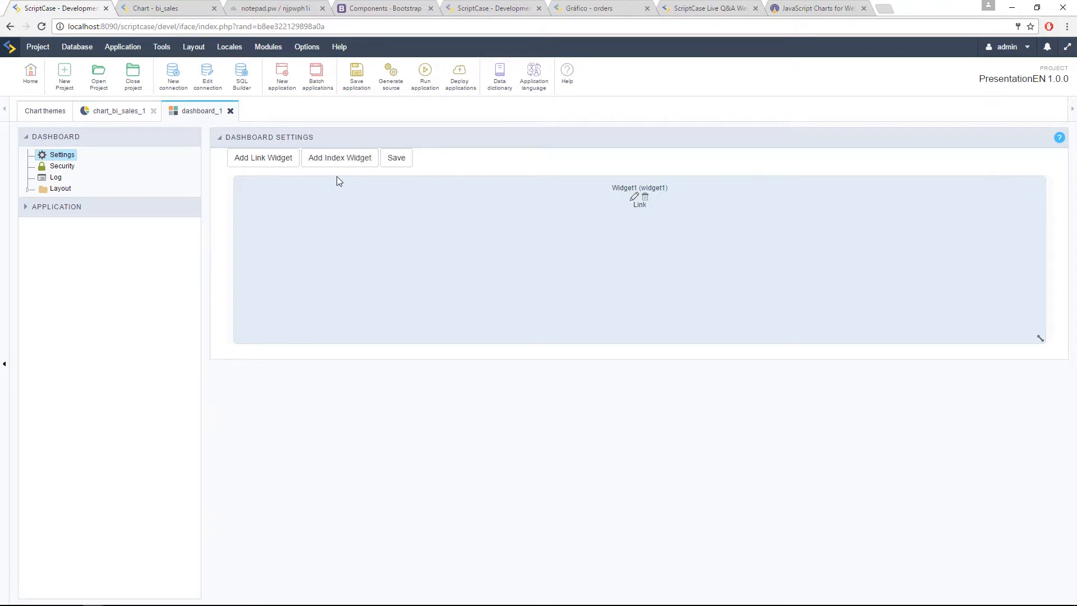
mouse_move(260, 281)
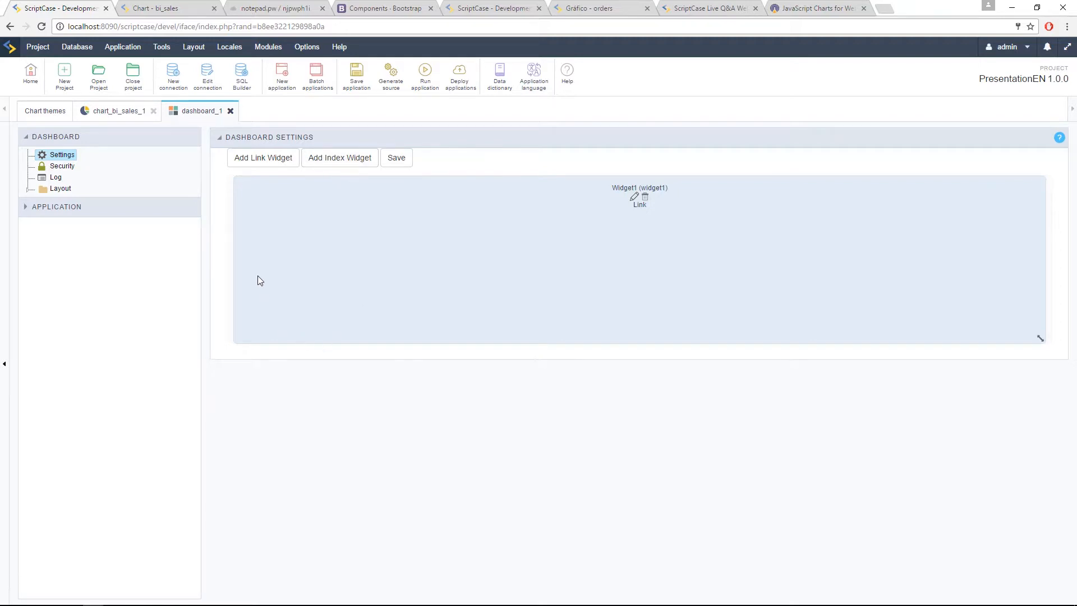
mouse_move(247, 161)
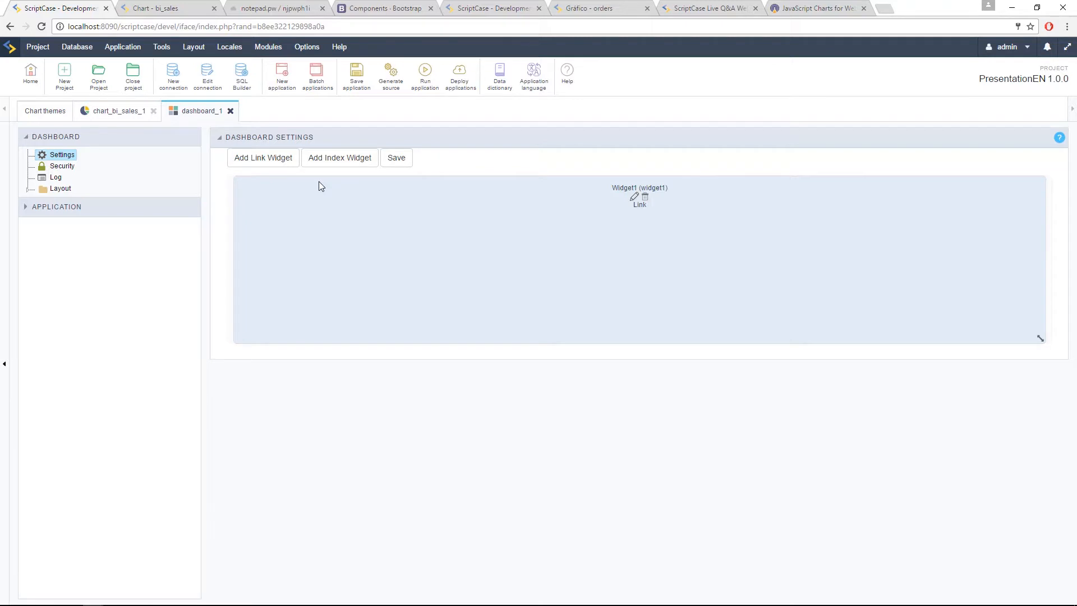
mouse_move(388, 229)
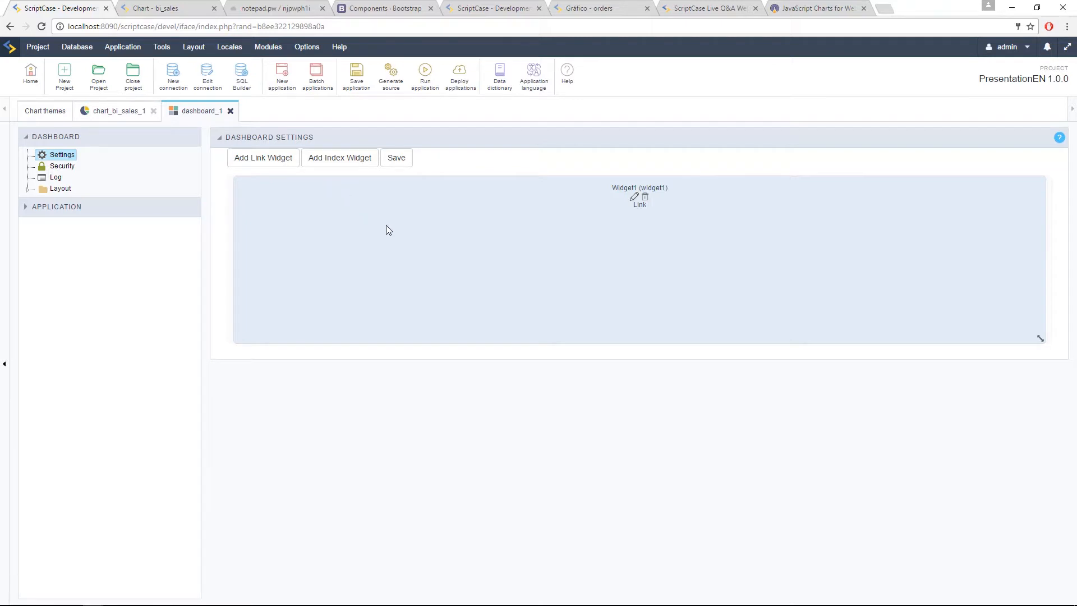
Step: Link Widget1 to chart_bi_sales, review its properties, and save the widget
click(634, 197)
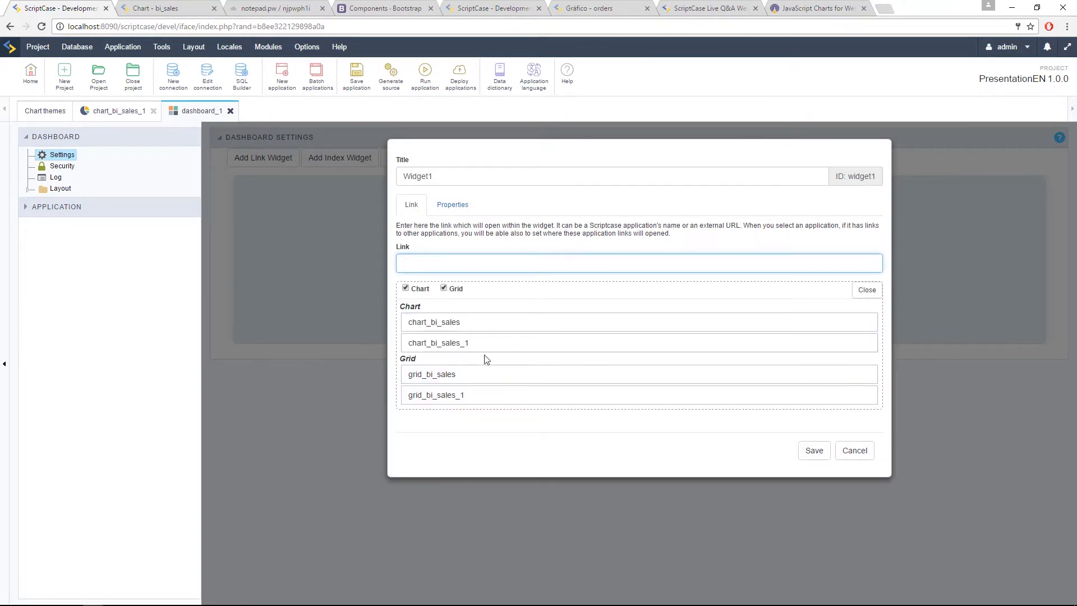
click(434, 322)
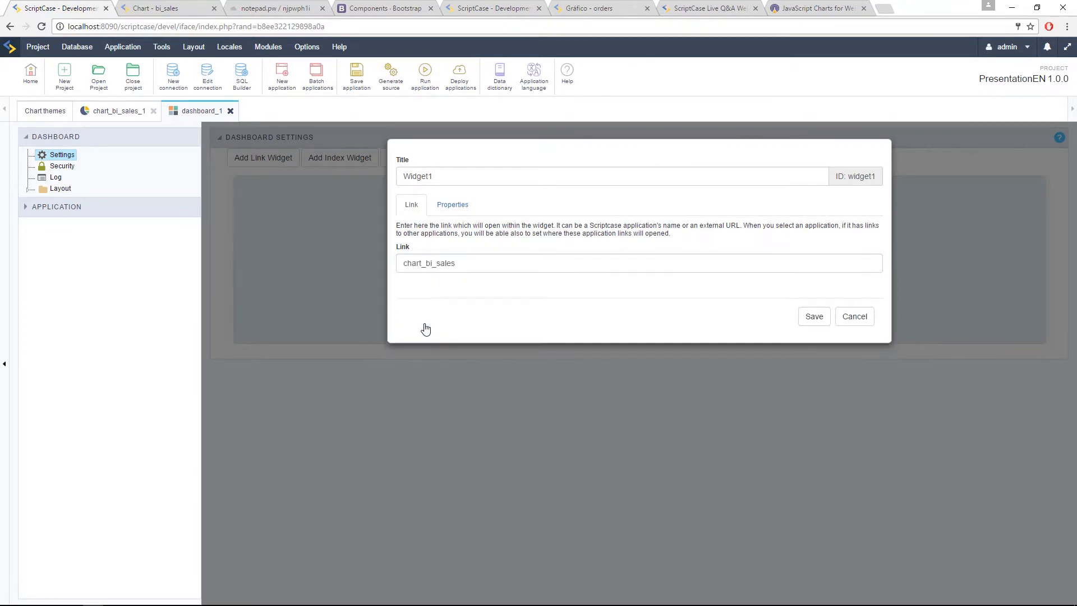
click(815, 316)
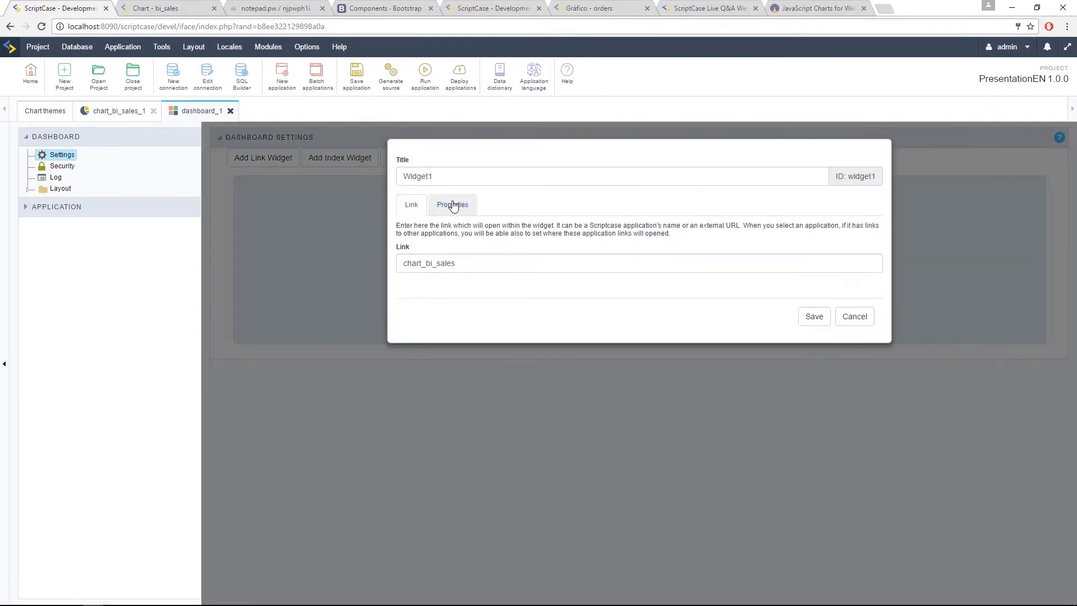
click(452, 204)
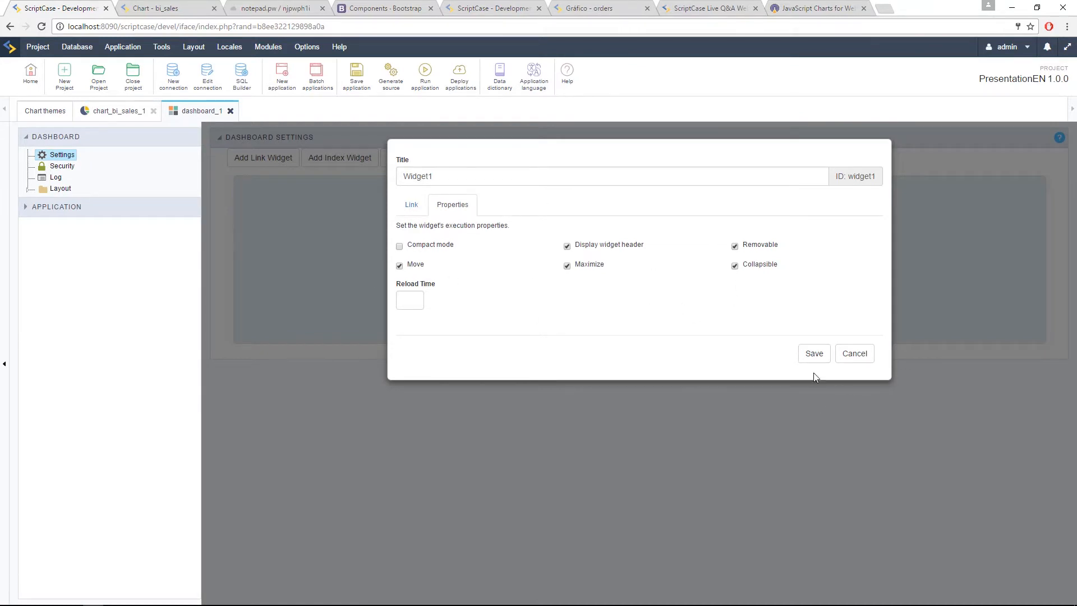
click(815, 354)
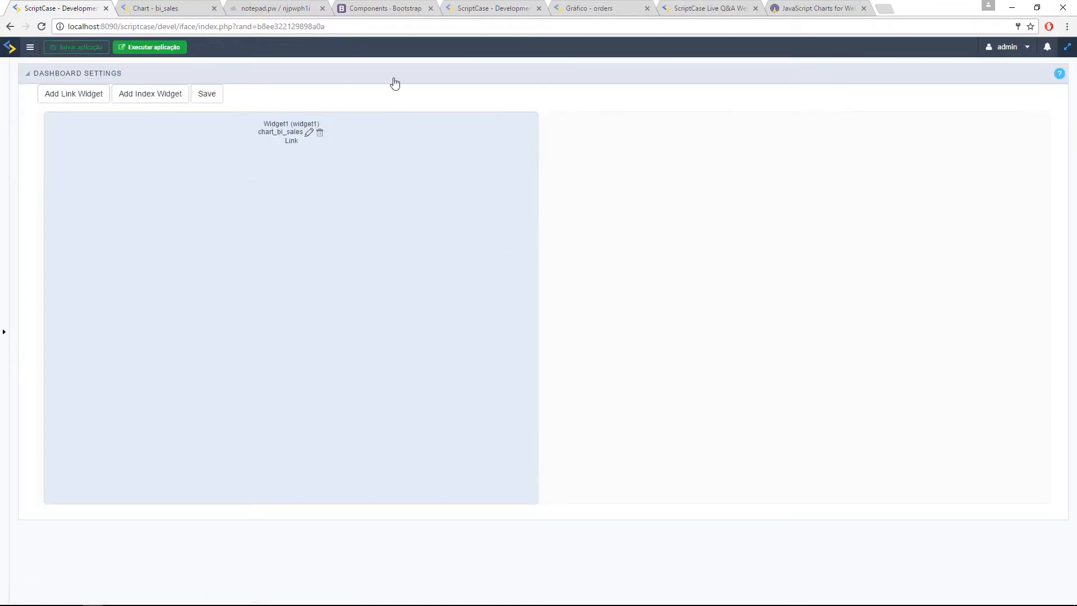
mouse_move(184, 180)
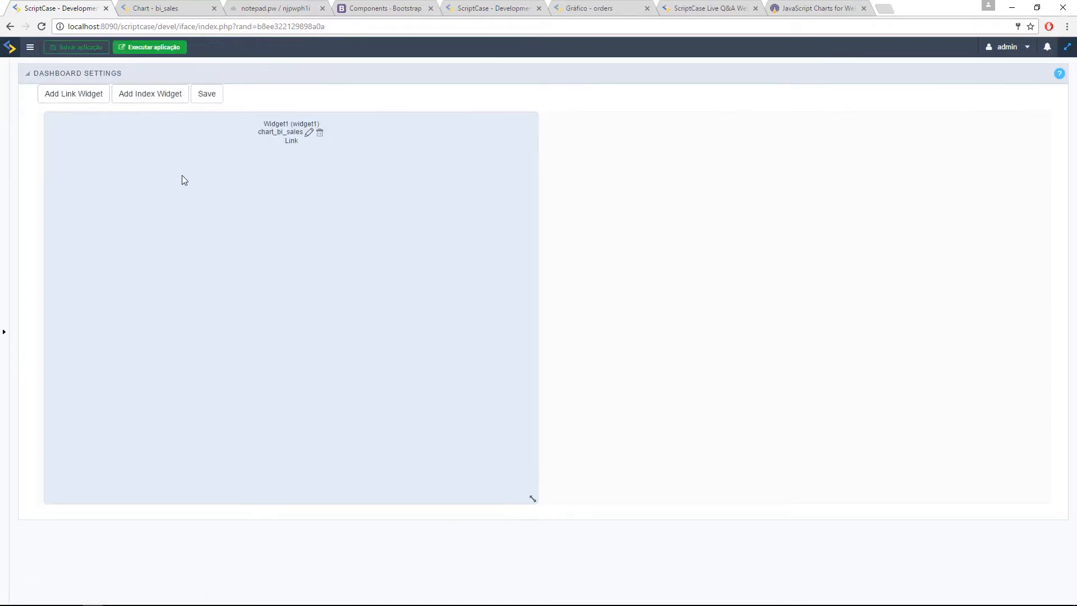
Step: Add an index widget on conn_mysql, table bi_sales, with metric Sum of Sales
click(150, 93)
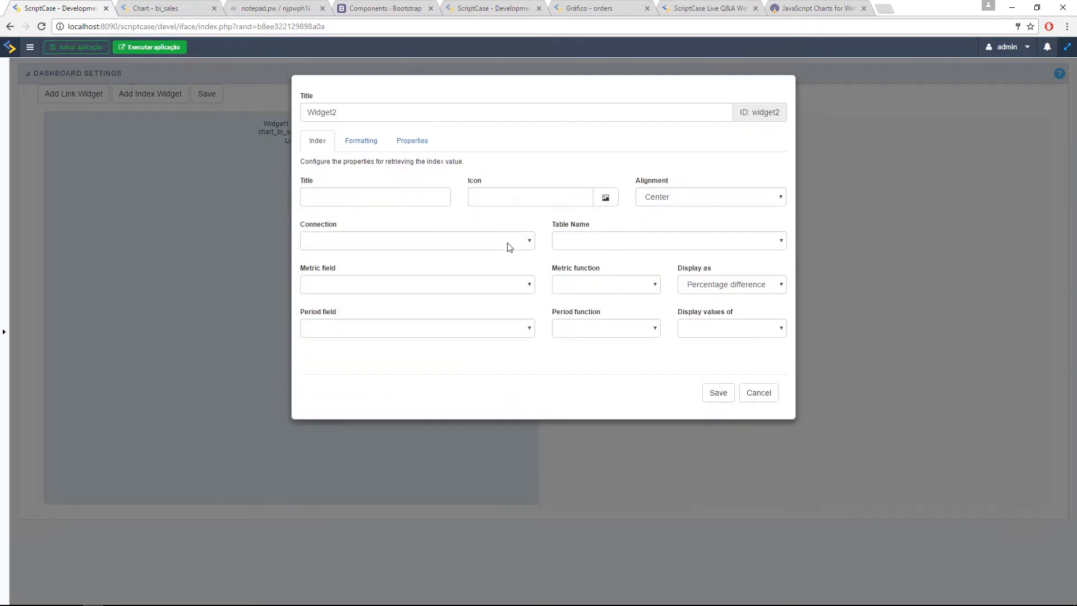
click(418, 240)
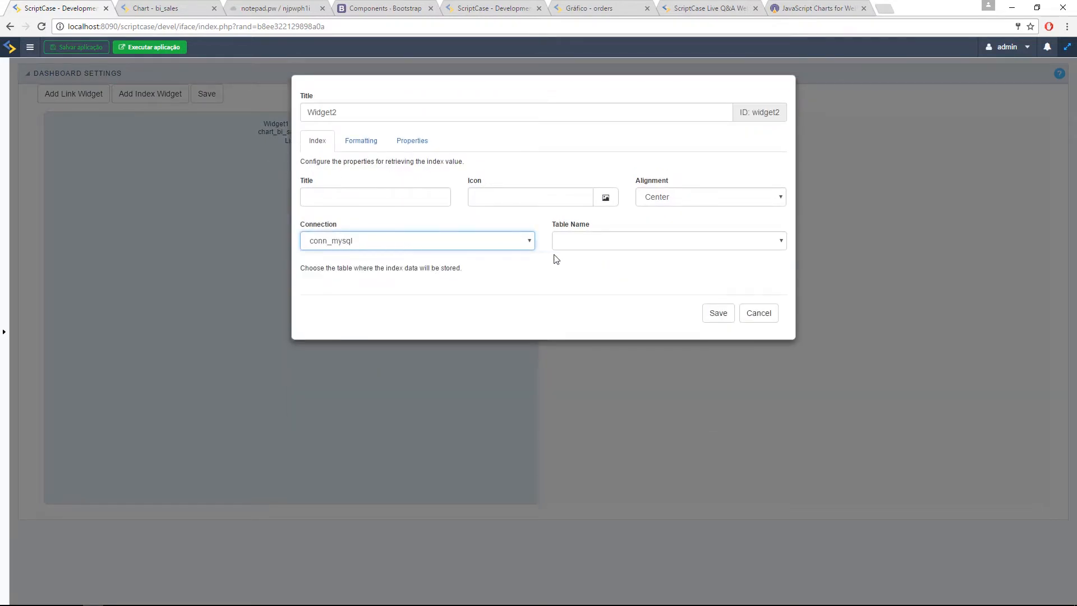
mouse_move(357, 231)
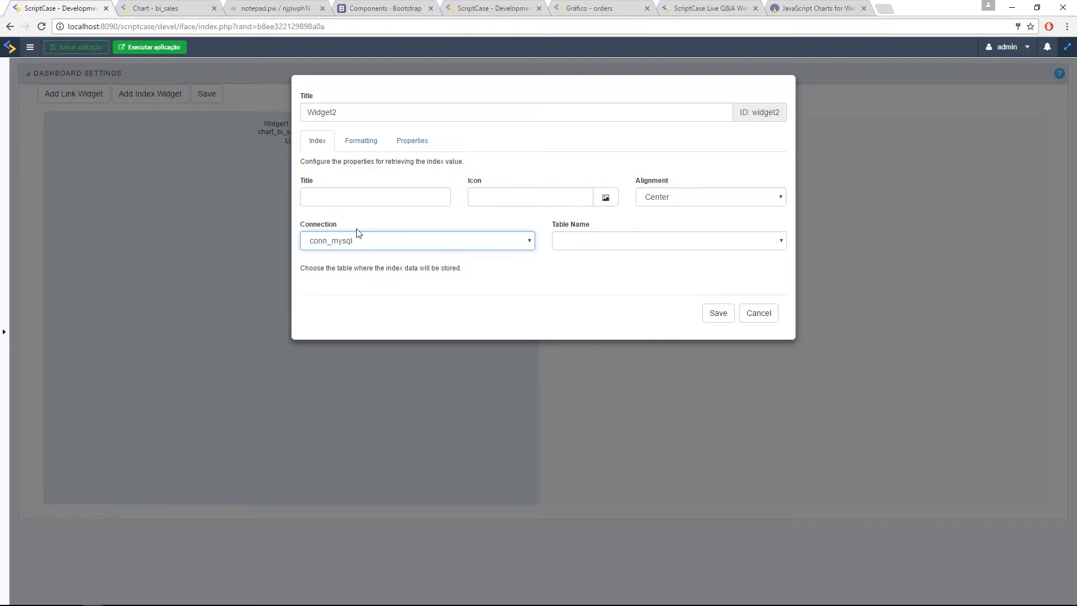
mouse_move(316, 228)
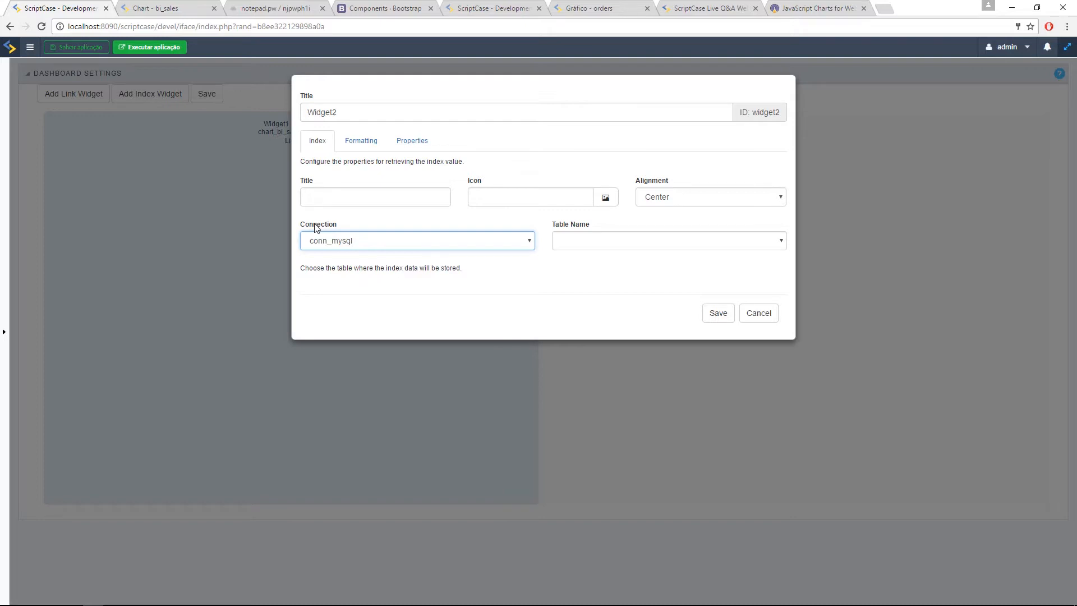
mouse_move(459, 275)
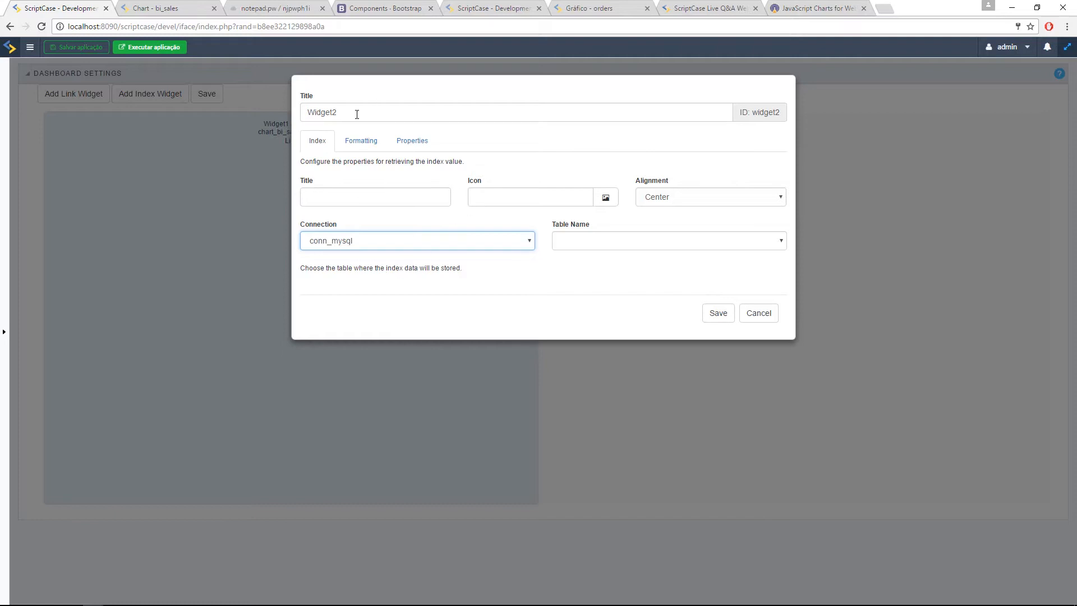
mouse_move(542, 186)
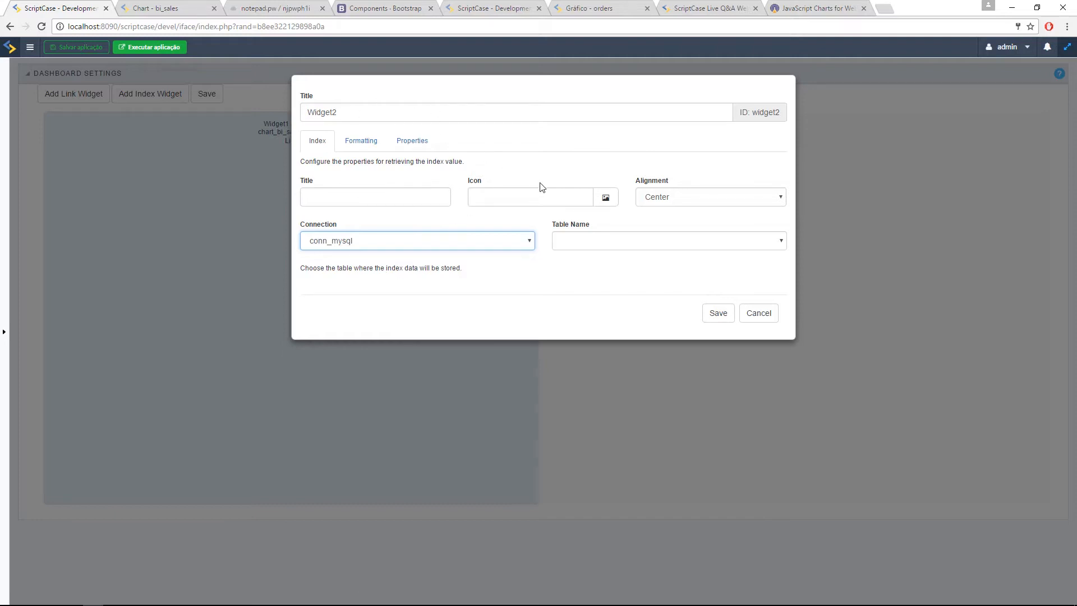
mouse_move(345, 248)
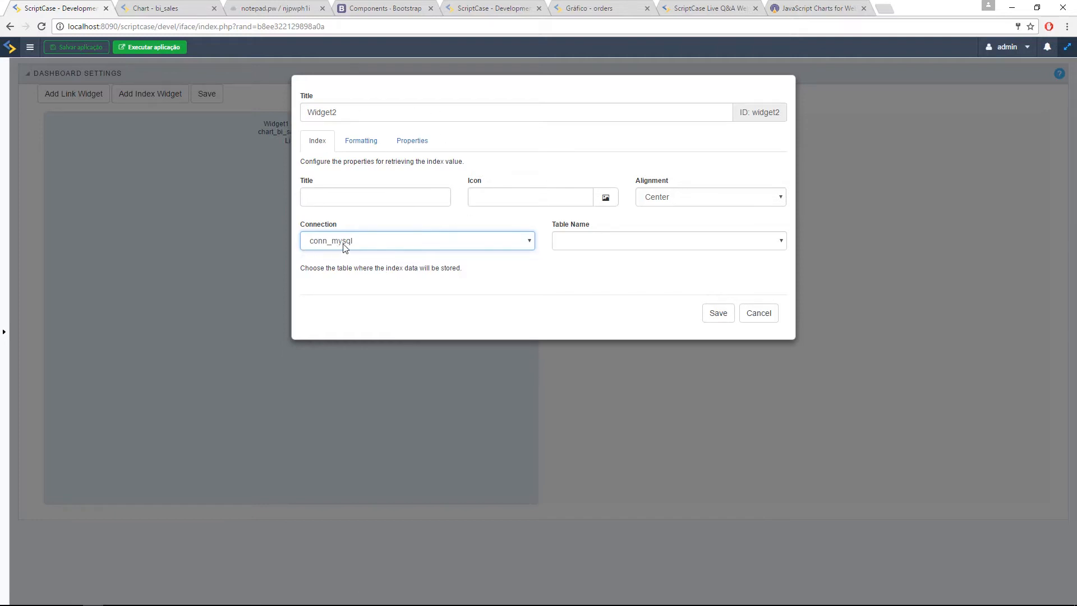
click(668, 240)
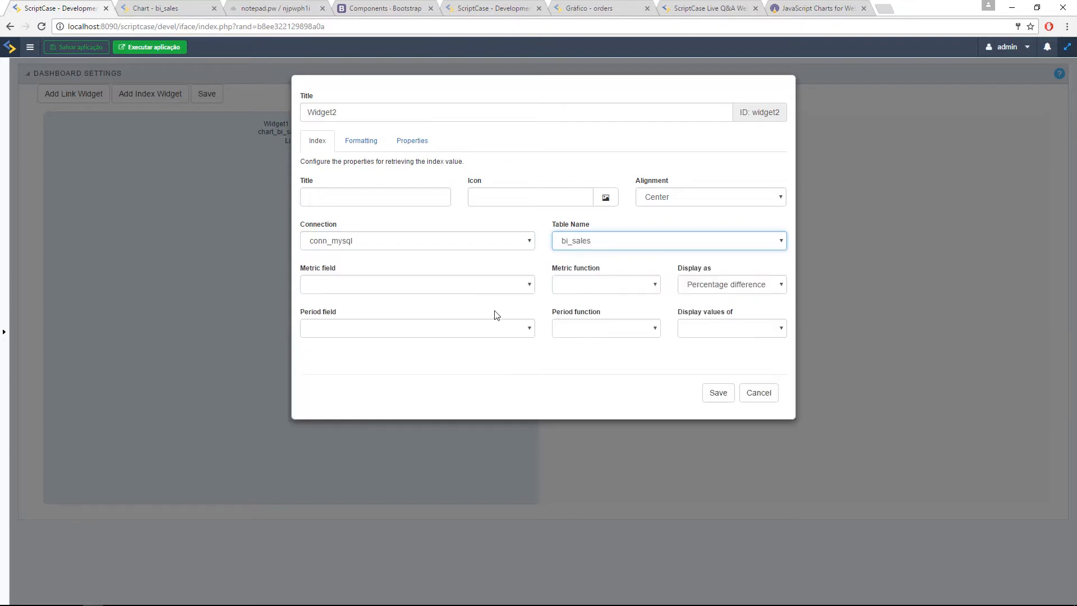
mouse_move(530, 321)
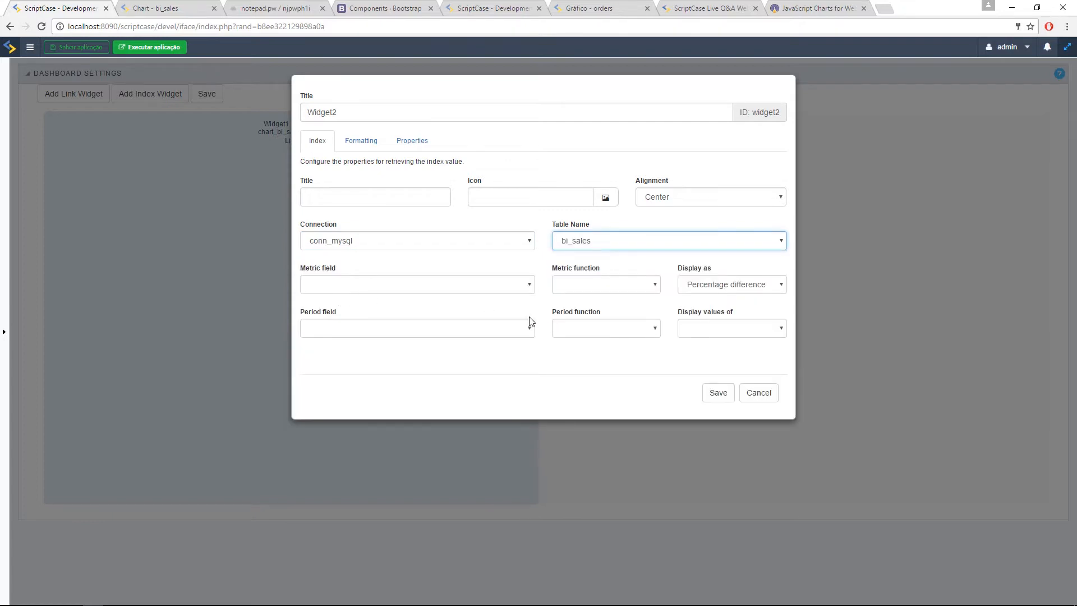
click(417, 284)
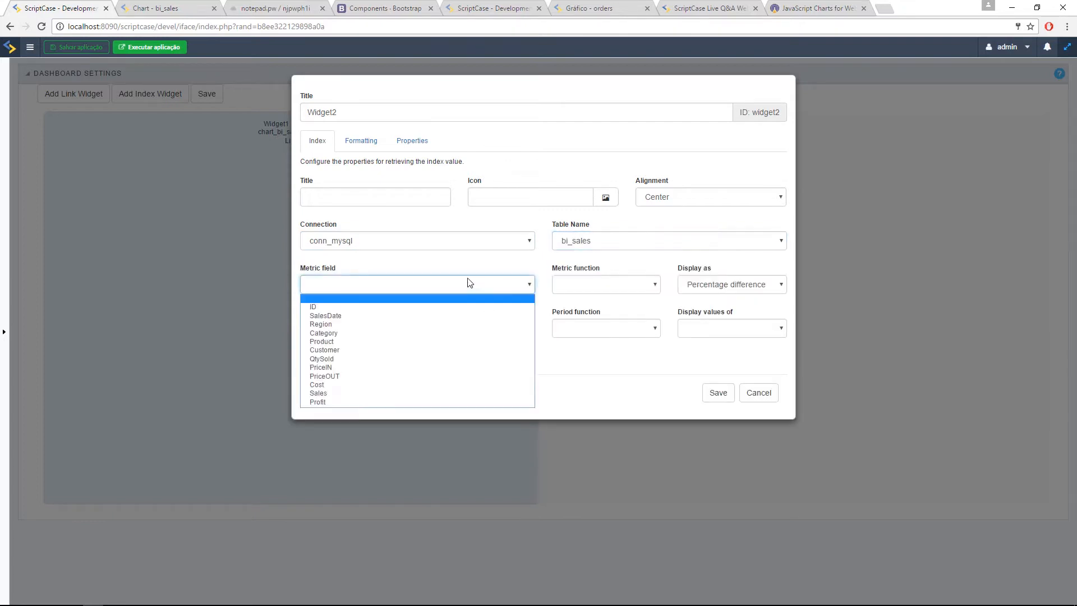
click(318, 393)
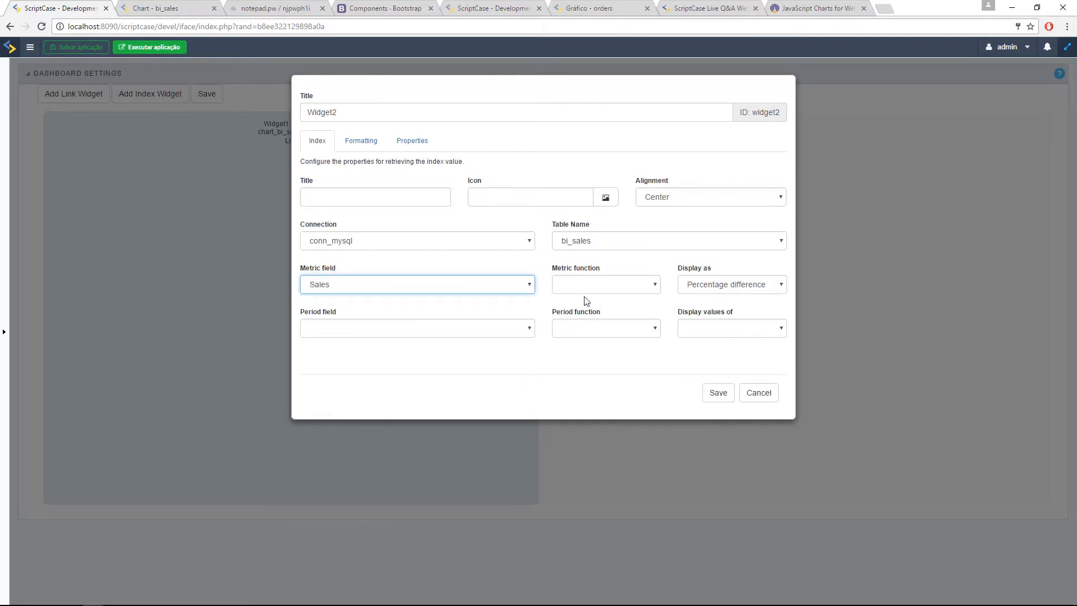
click(606, 285)
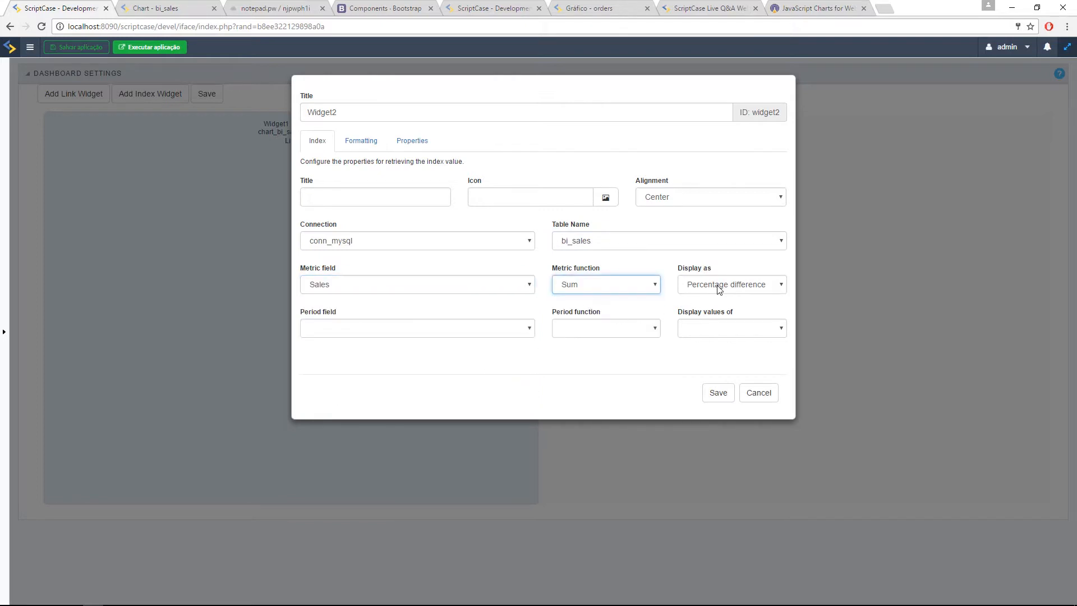
Step: Display the index as percentage difference by Month of SalesDate for the actual period
click(731, 285)
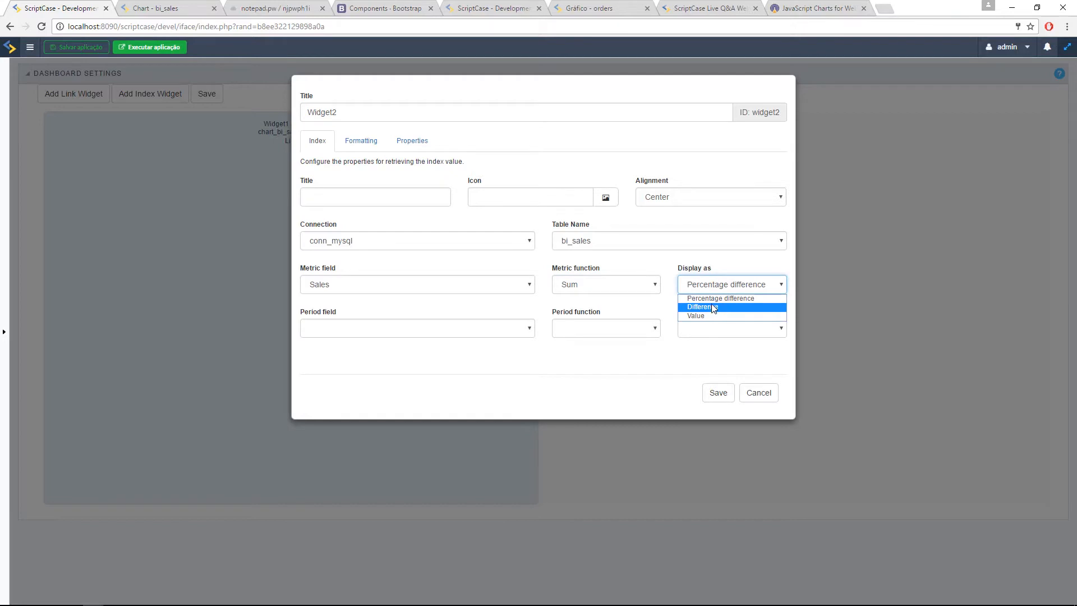
click(706, 306)
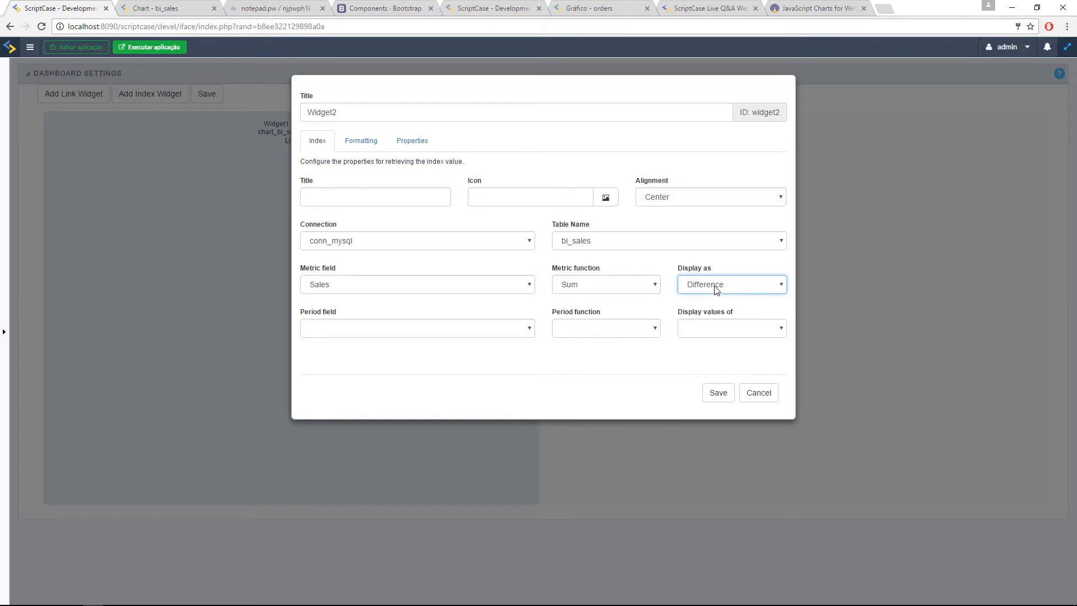
click(731, 285)
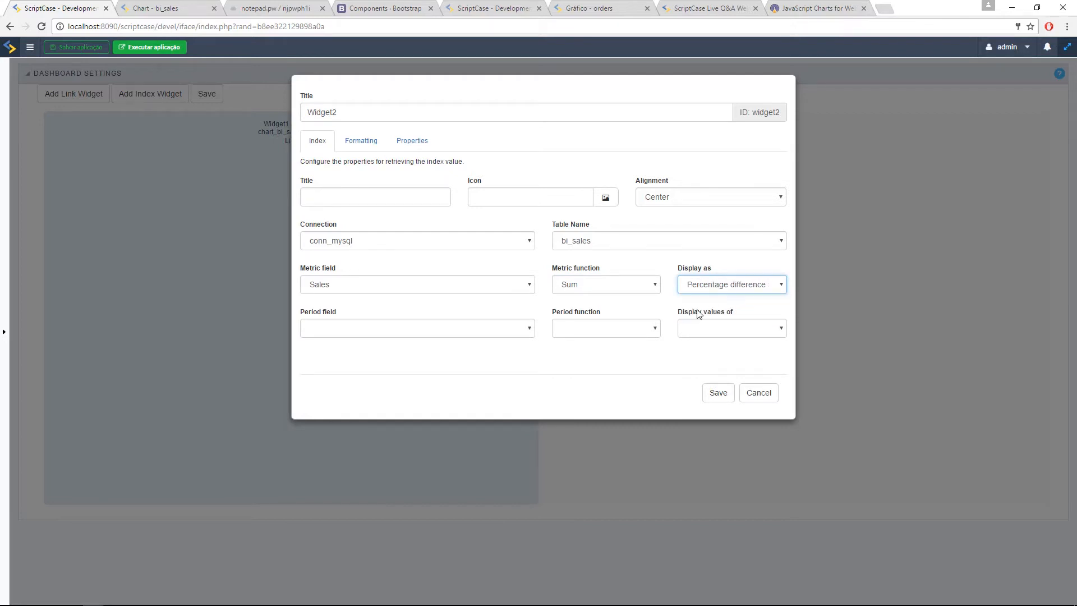
click(417, 328)
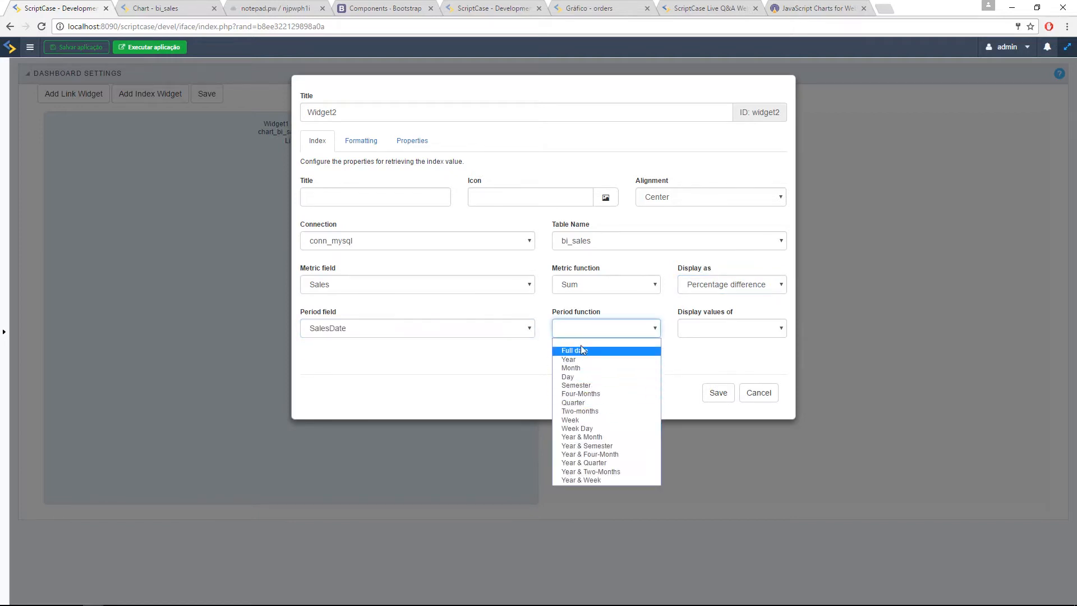
click(569, 367)
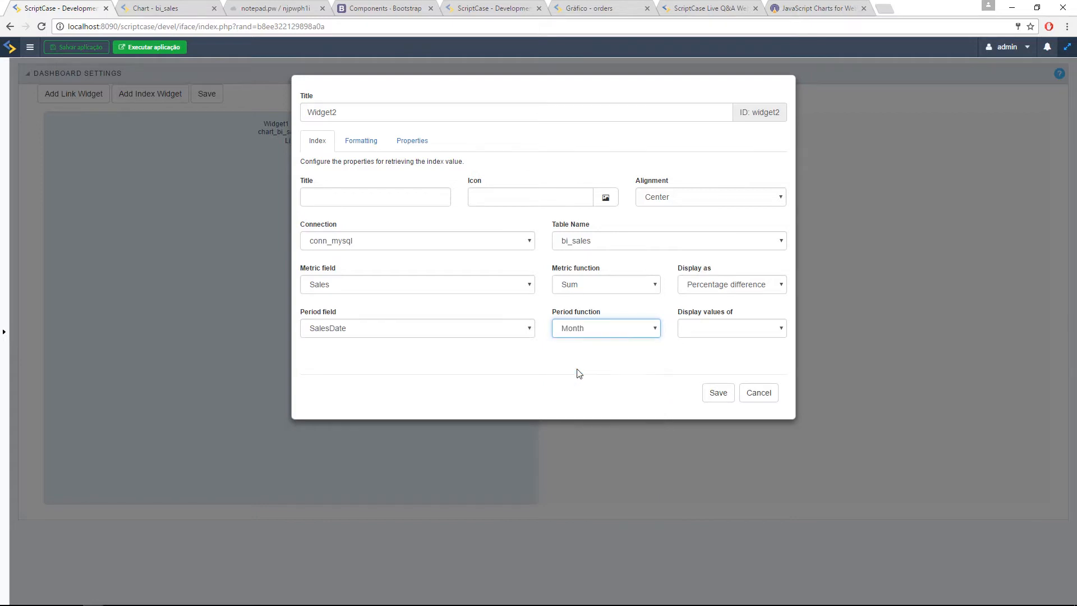
click(731, 328)
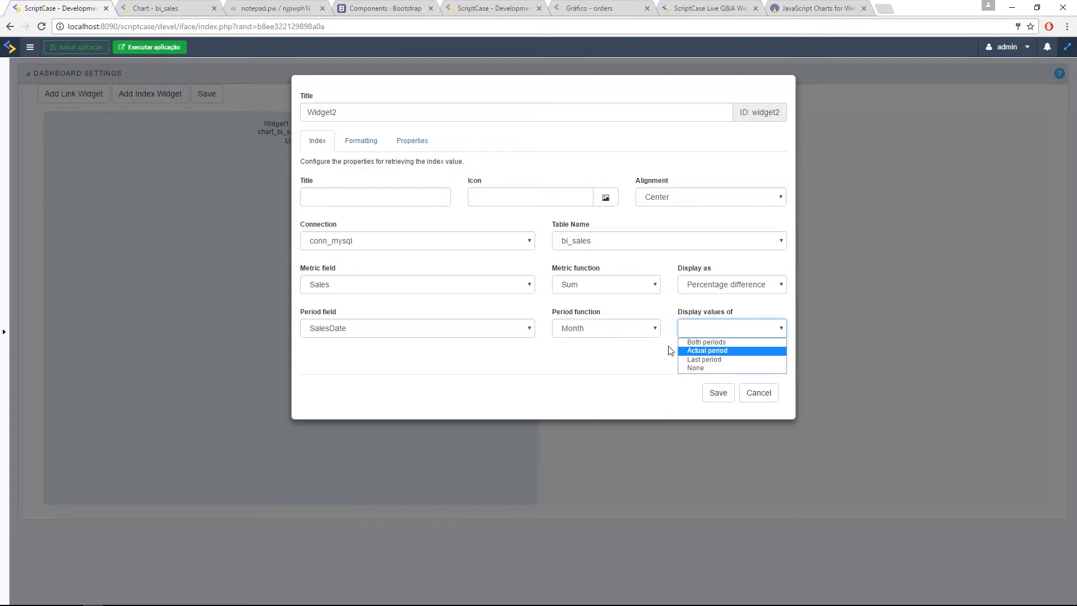
mouse_move(712, 342)
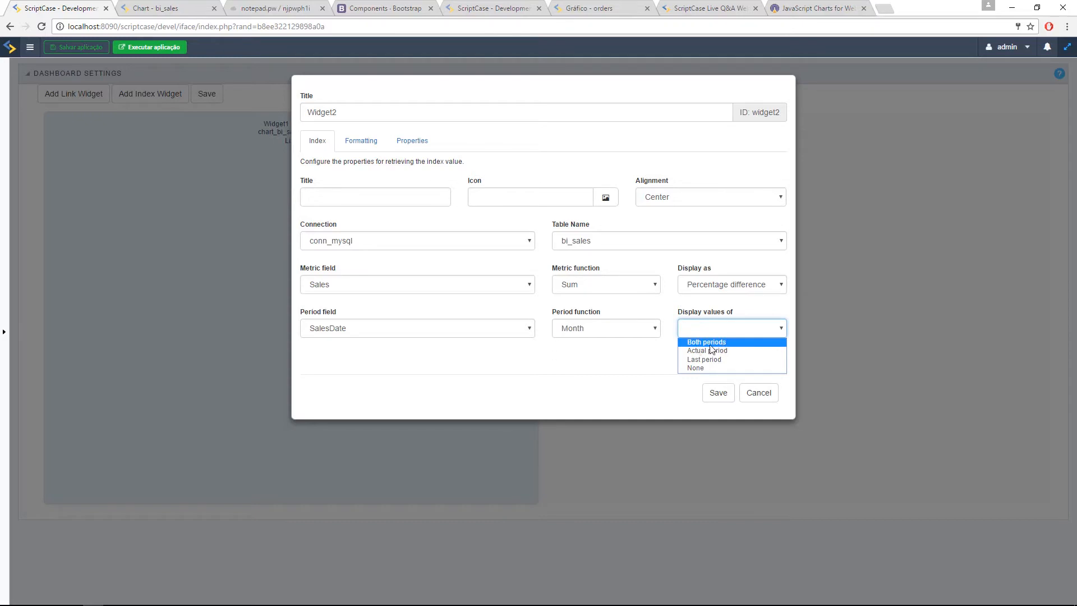
mouse_move(731, 355)
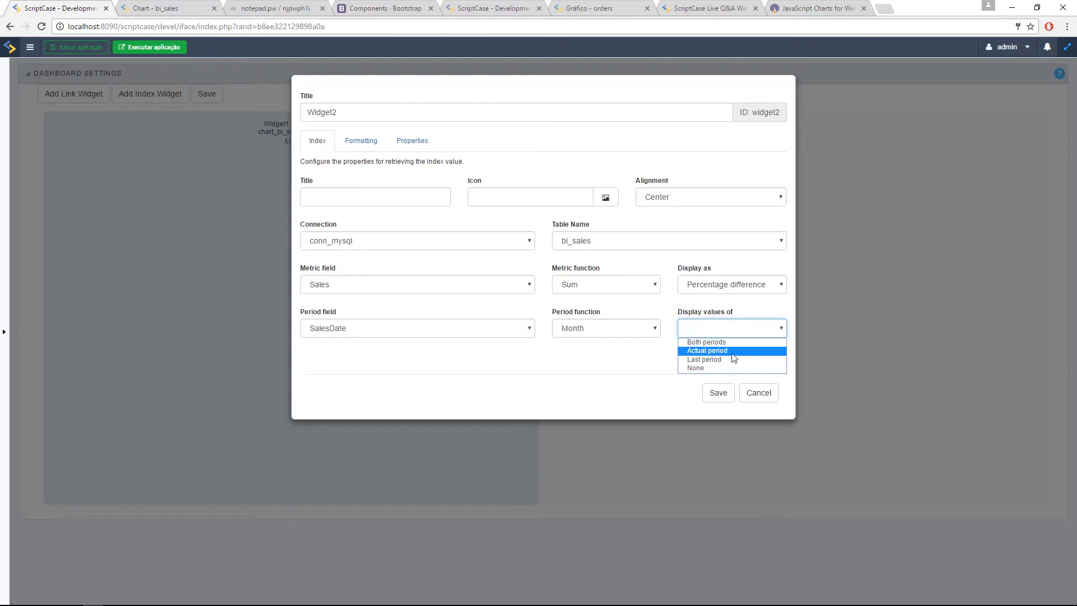
mouse_move(713, 360)
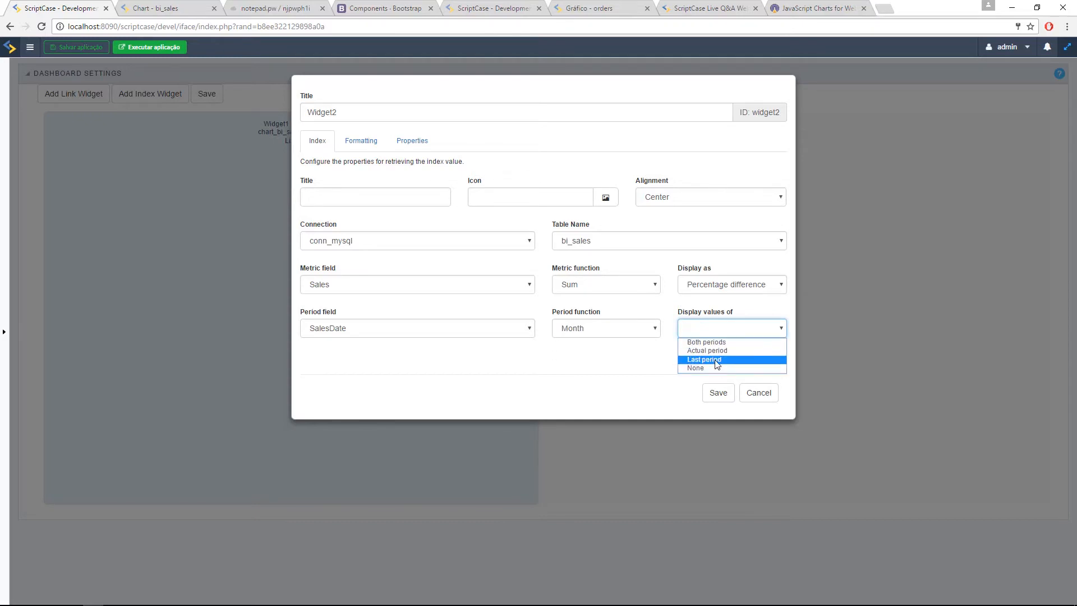
click(707, 350)
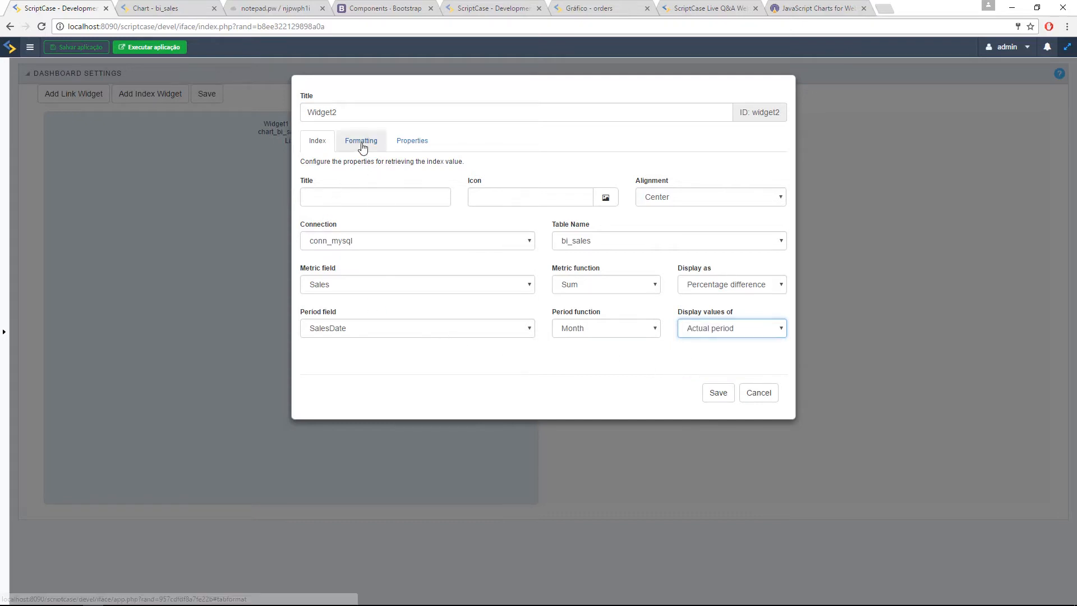
Step: Review the Formatting and Properties settings, then title the index widget 'Sales'
click(361, 141)
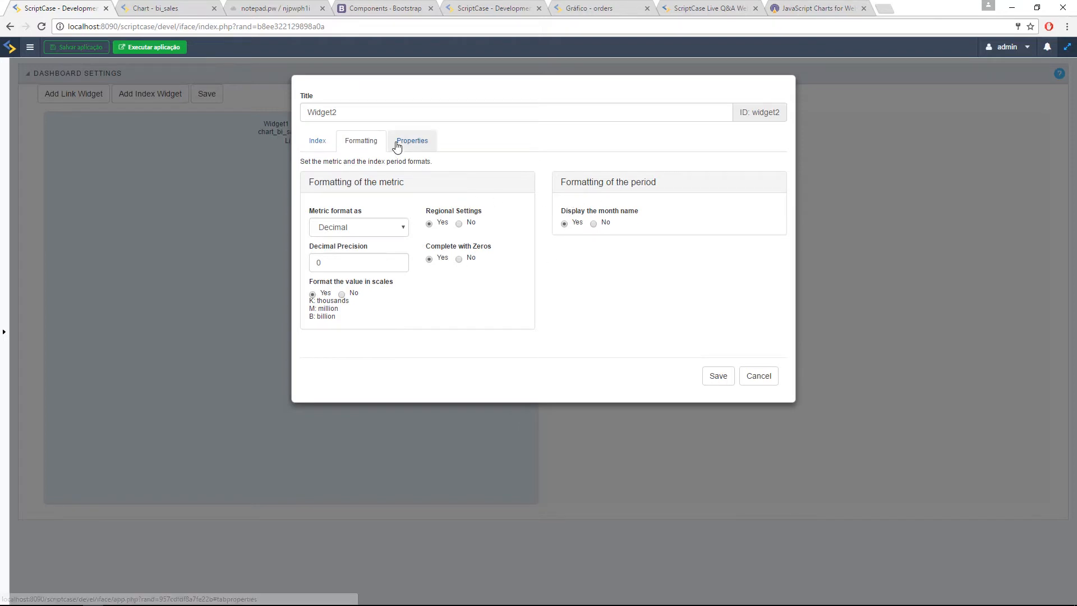
click(412, 141)
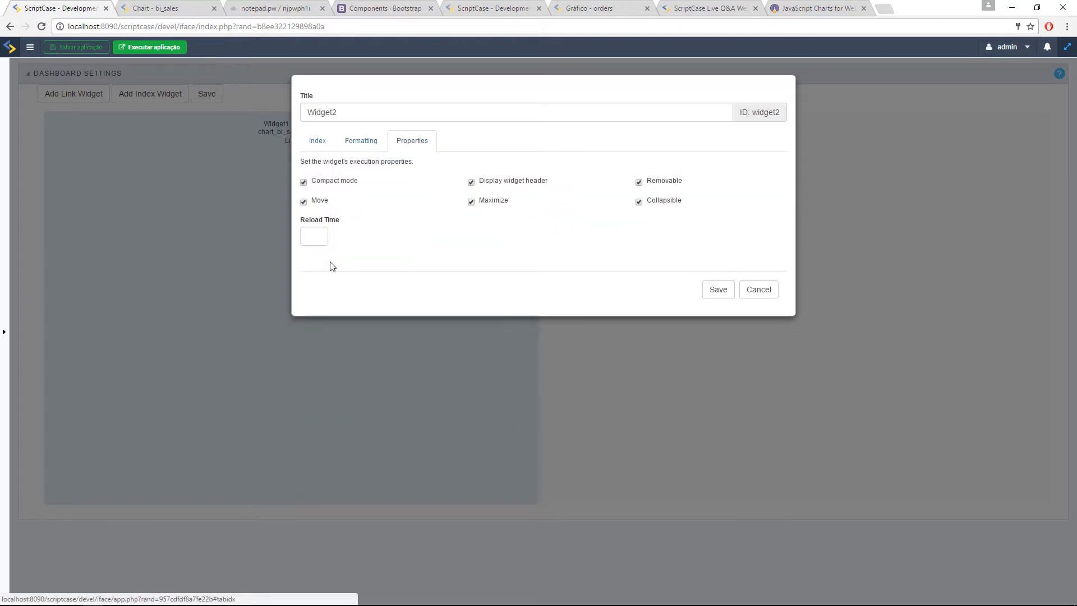
click(316, 141)
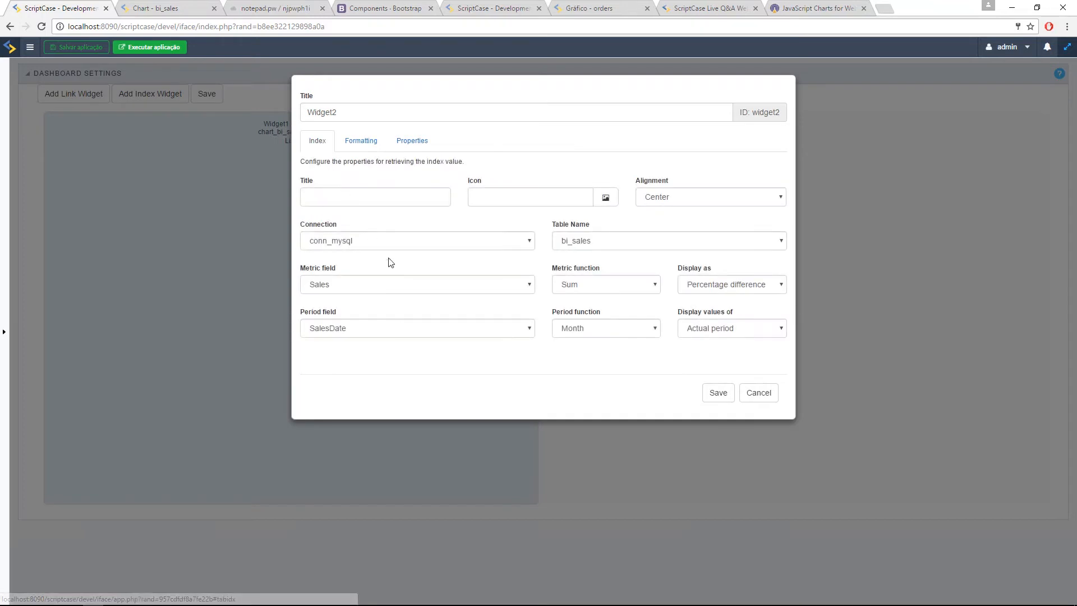
click(375, 196)
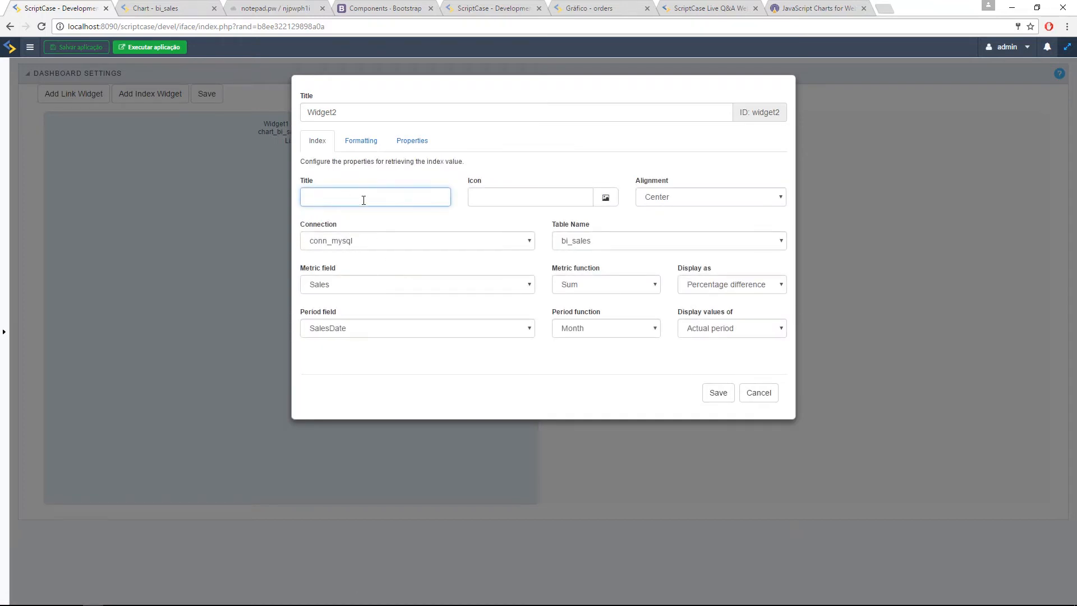
text(Sales)
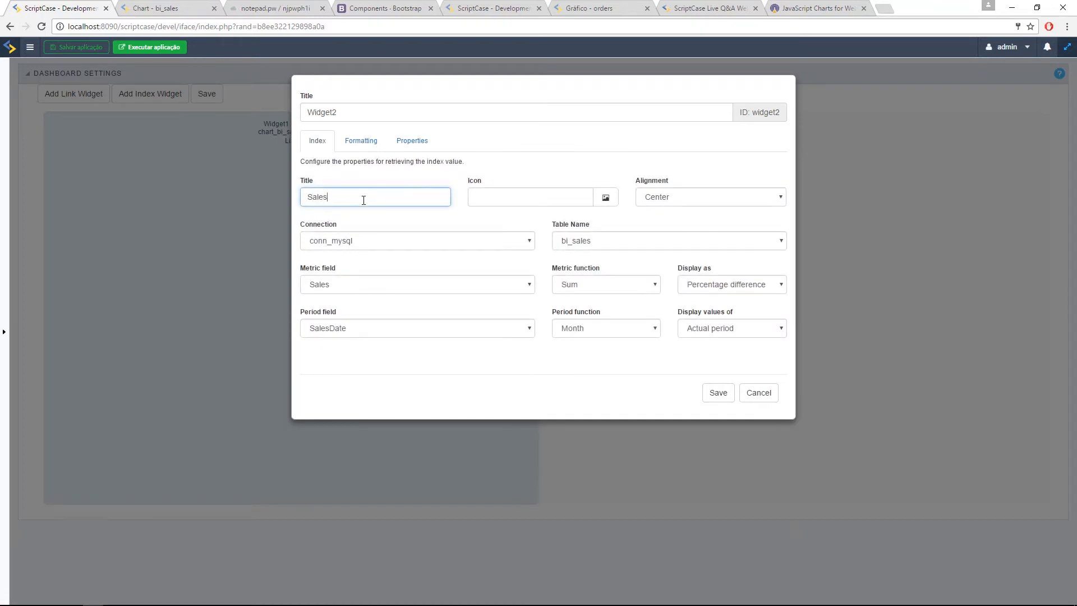
mouse_move(457, 174)
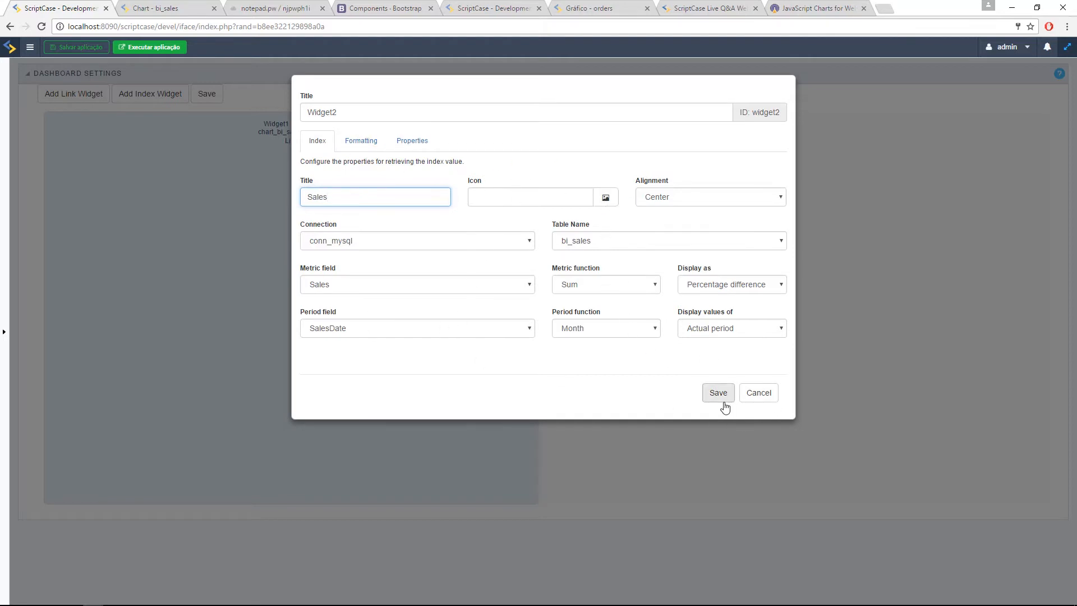
Step: Save the Sales index widget and resize widgets: wide chart left, index at top right
click(718, 393)
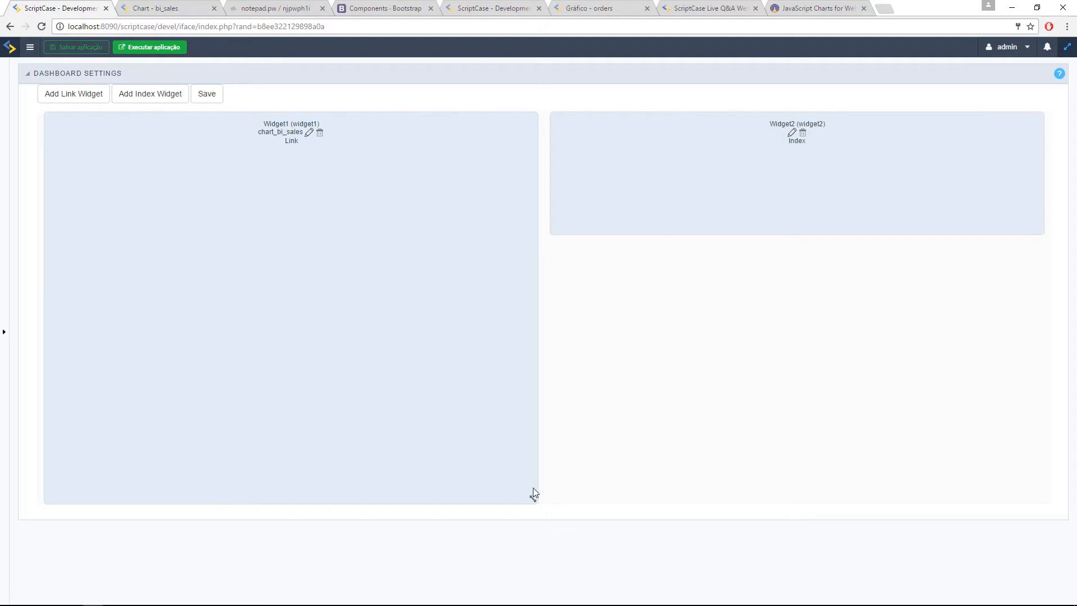
drag(537, 501, 702, 508)
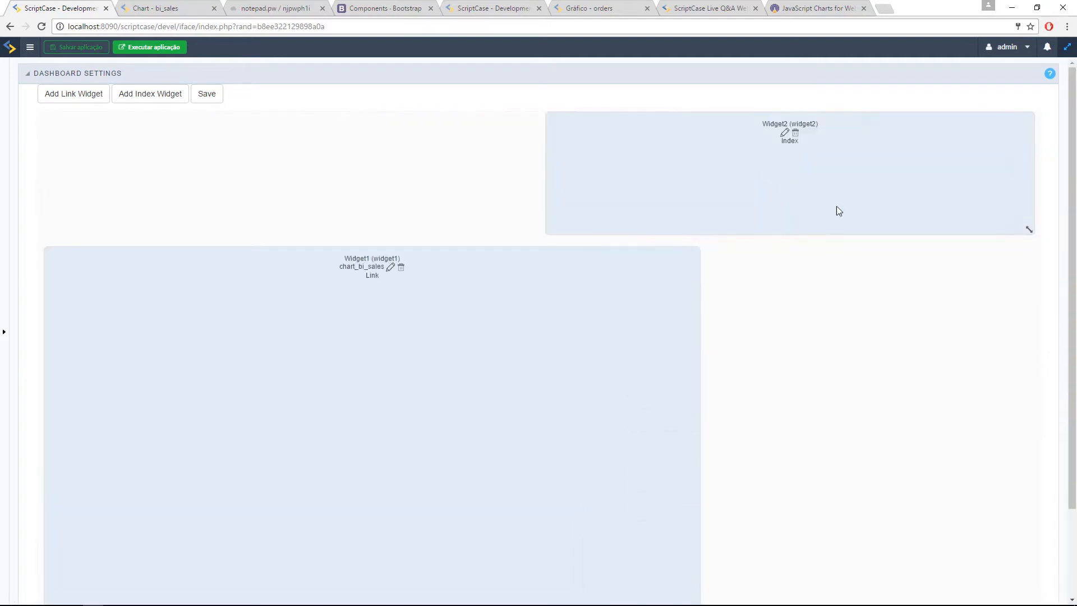
drag(839, 211, 869, 214)
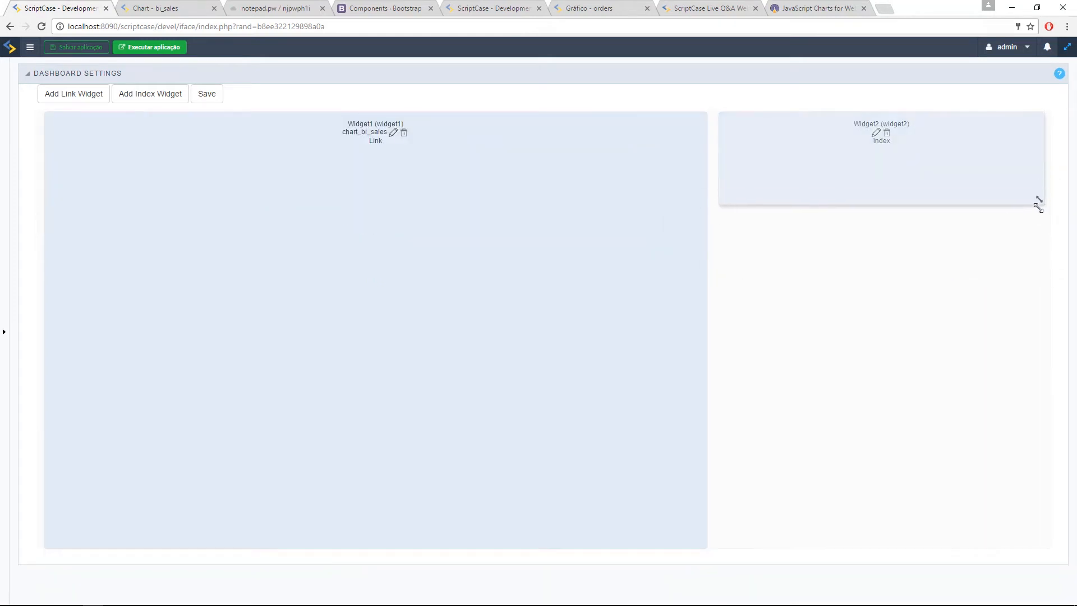
drag(1038, 204, 1039, 183)
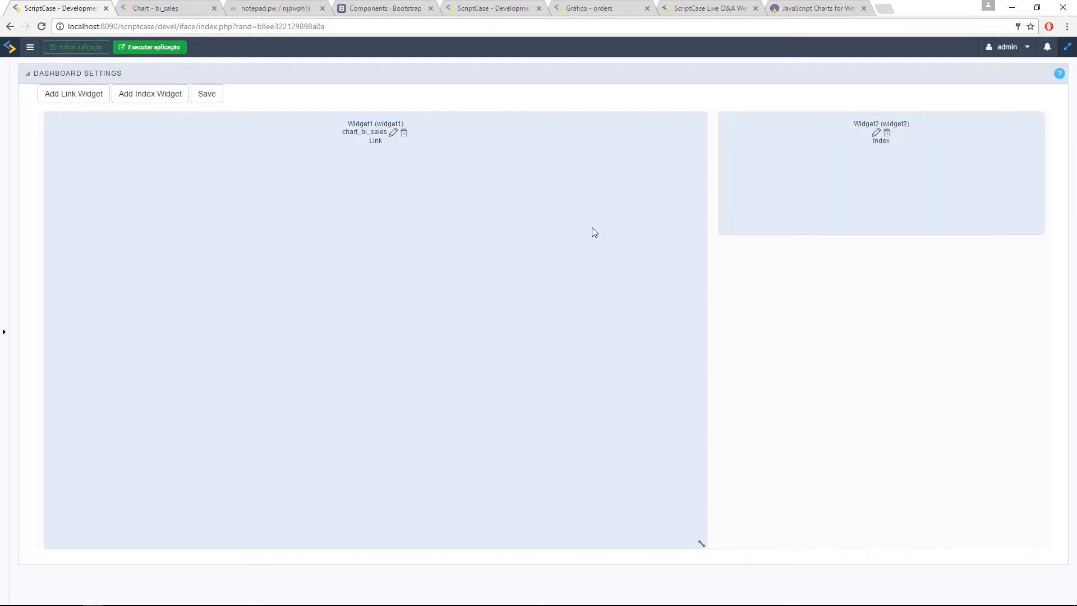
mouse_move(650, 419)
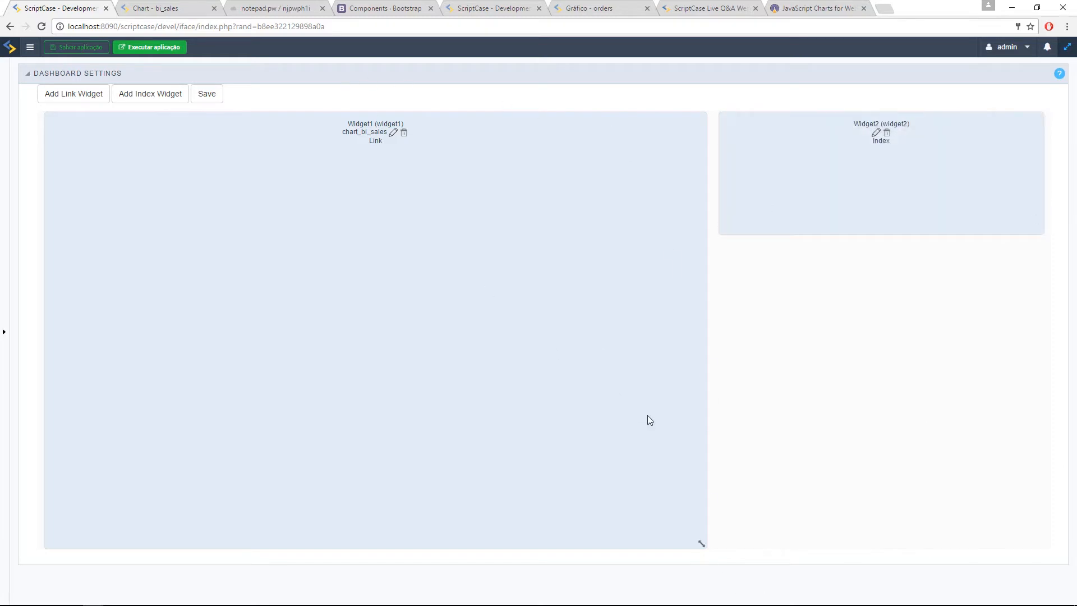
click(150, 93)
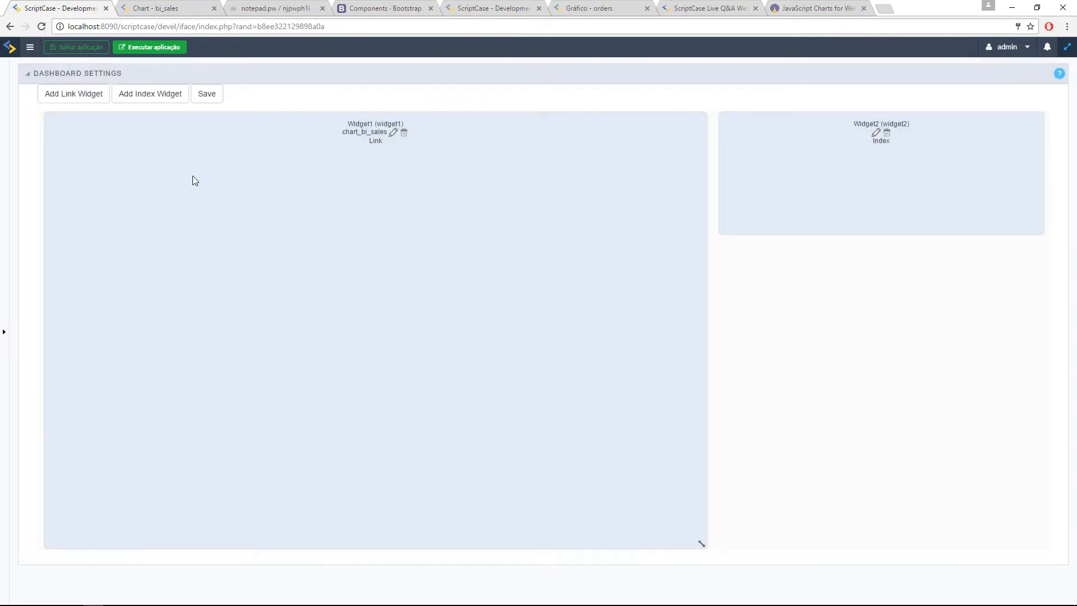
click(73, 94)
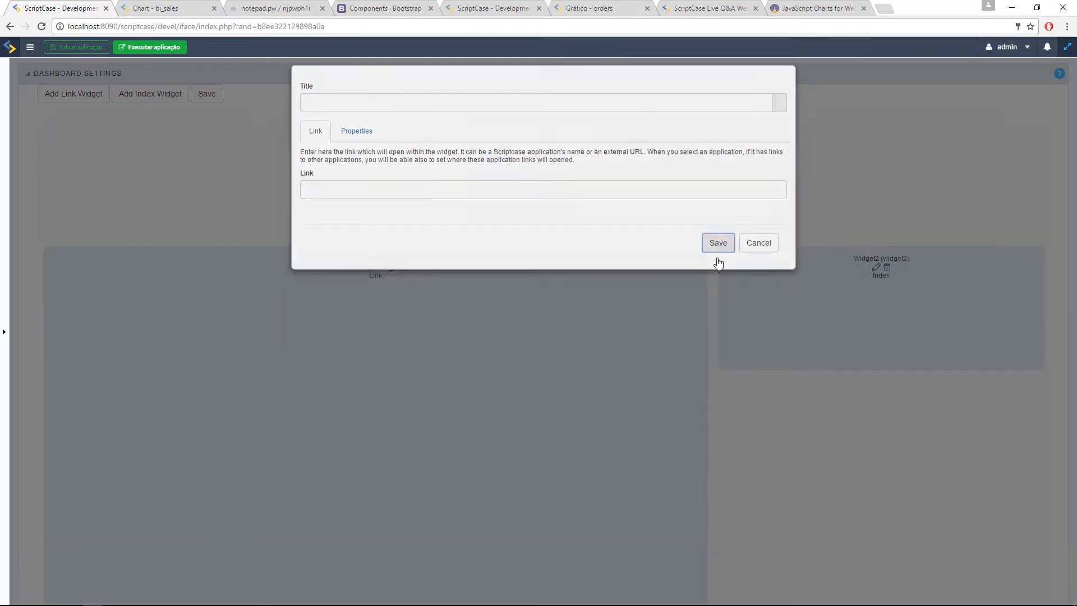
Step: Save Widget3 linked to grid_bi_sales and move it under the index widget
click(718, 243)
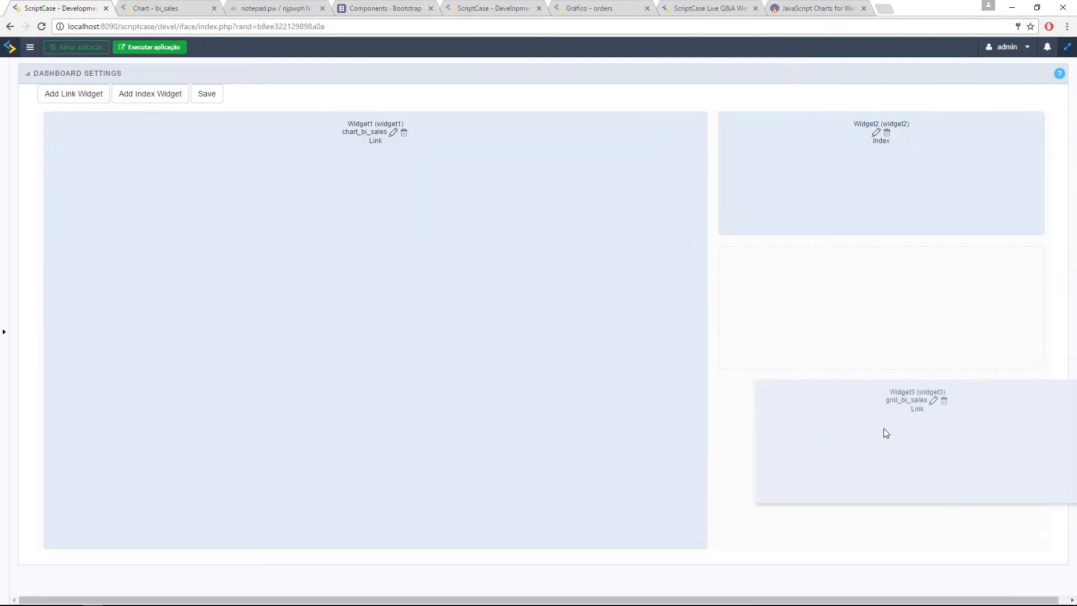
drag(886, 433, 886, 309)
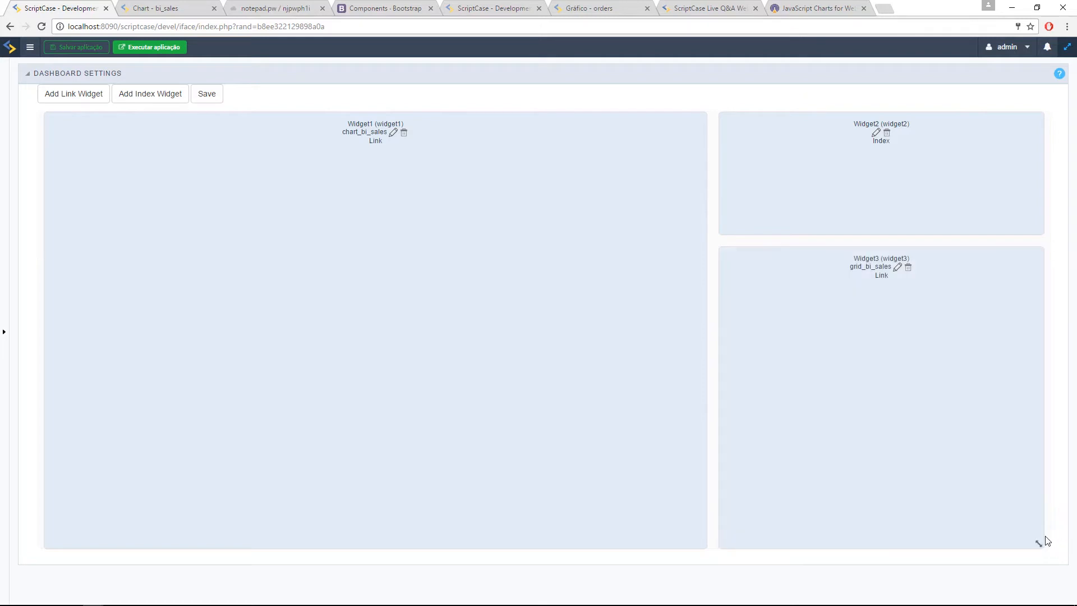
mouse_move(947, 375)
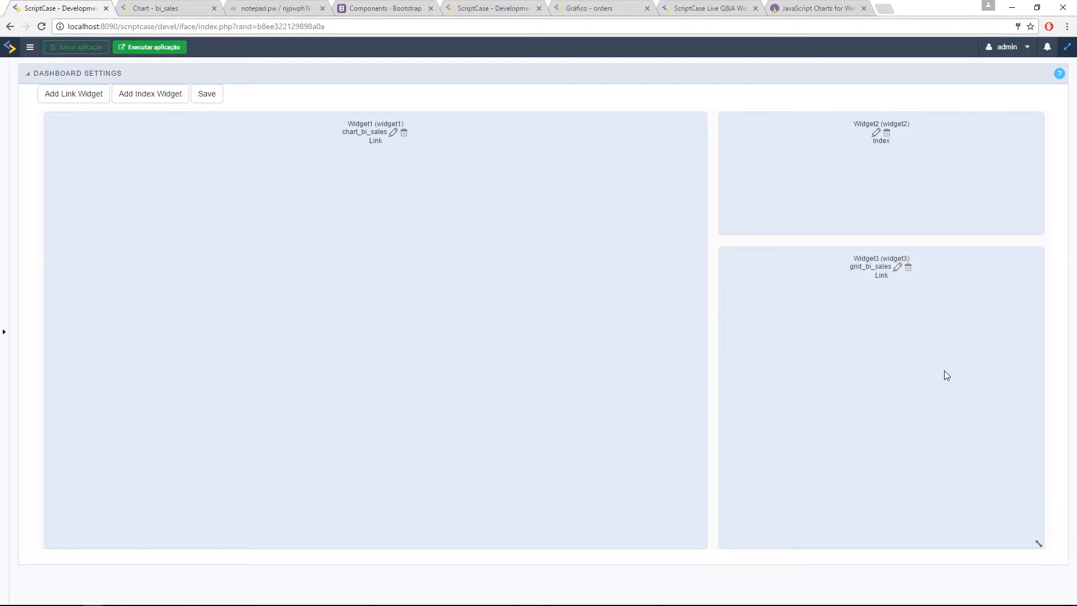
mouse_move(209, 283)
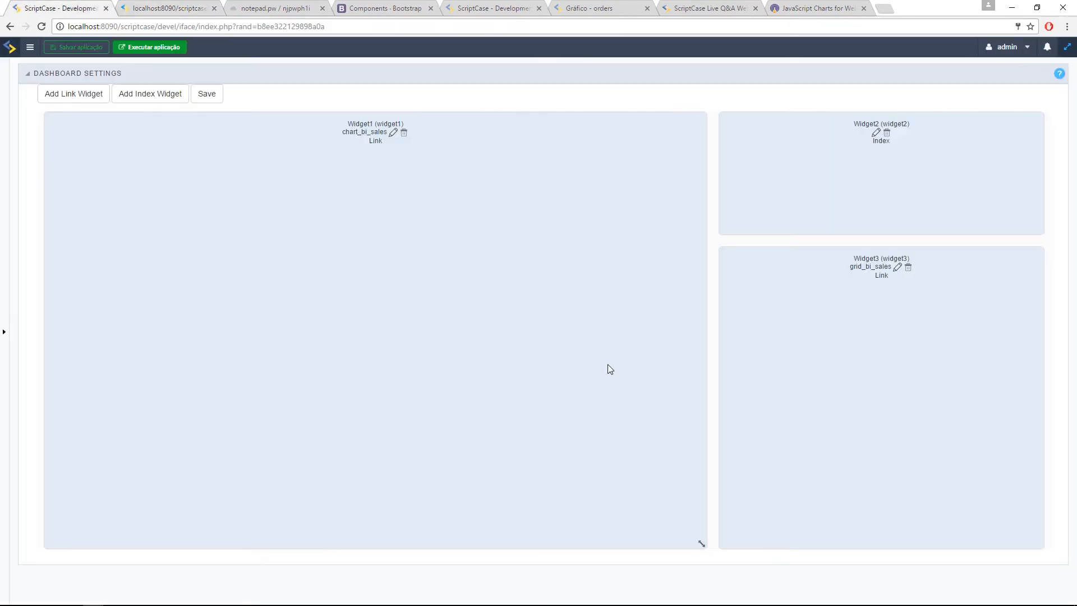
Step: Add Widget4 linked to grid_bi_sales_1 and place it at the bottom left below the chart
click(72, 94)
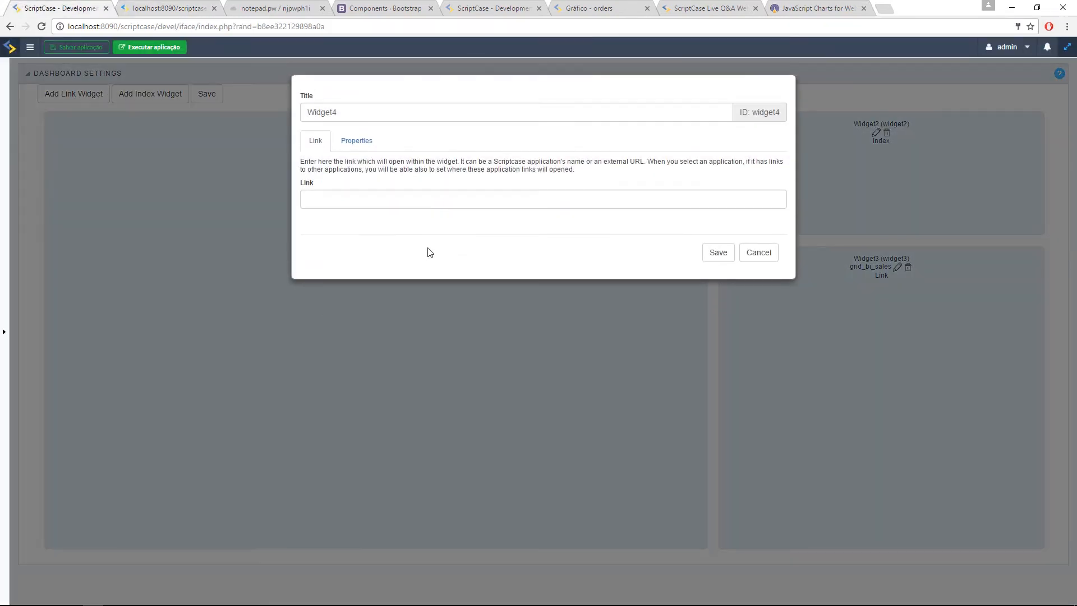
click(543, 200)
text(grid_bi_sales_1)
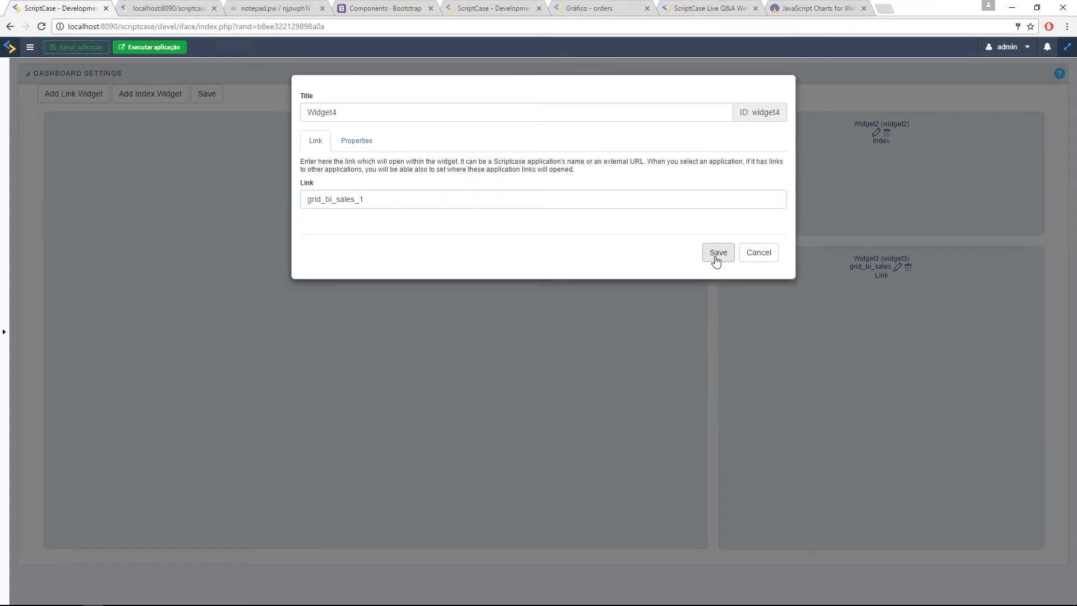
click(718, 253)
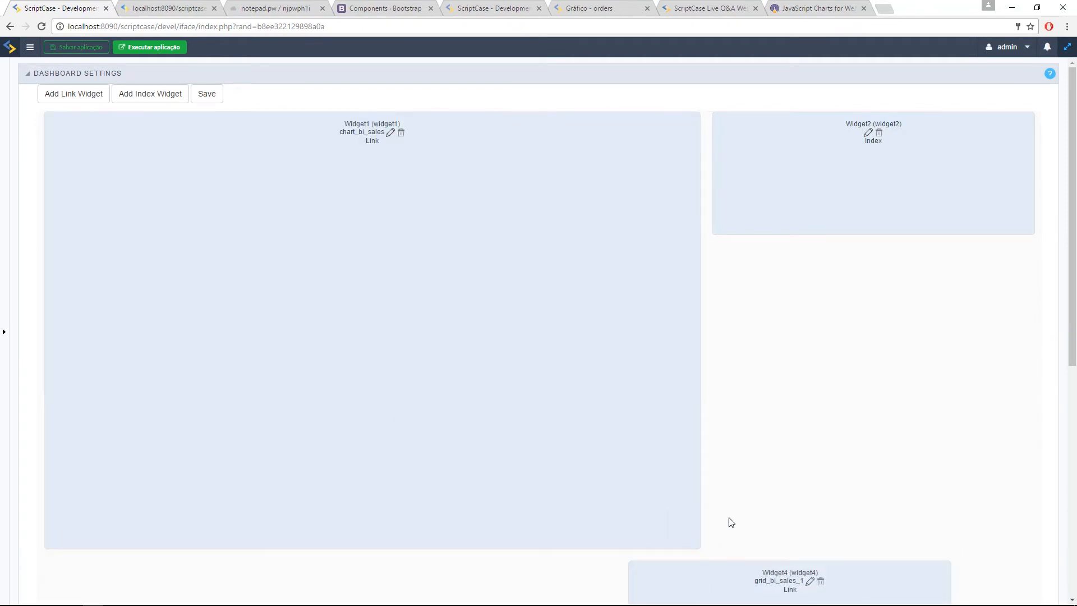
scroll(down, 3)
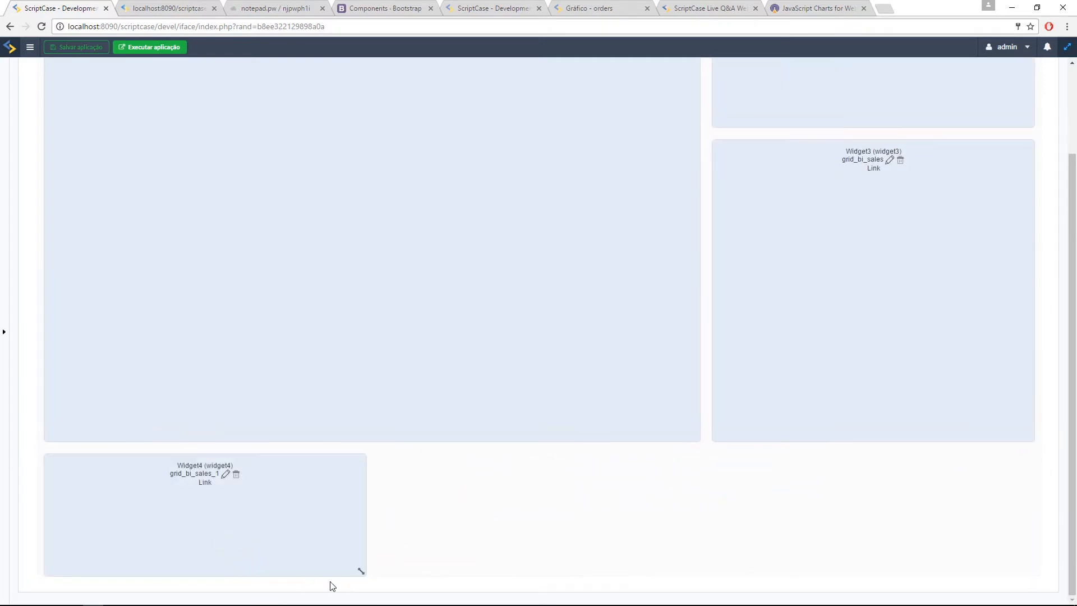
drag(362, 569, 1051, 579)
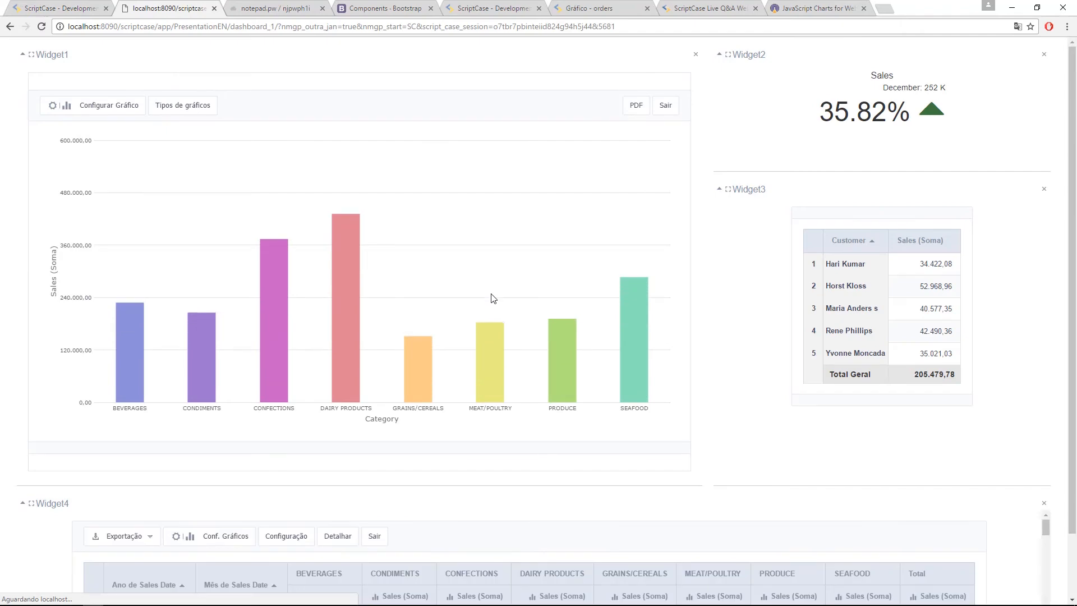
Step: Scroll through the running dashboard and return to the widget layout settings
scroll(down, 3)
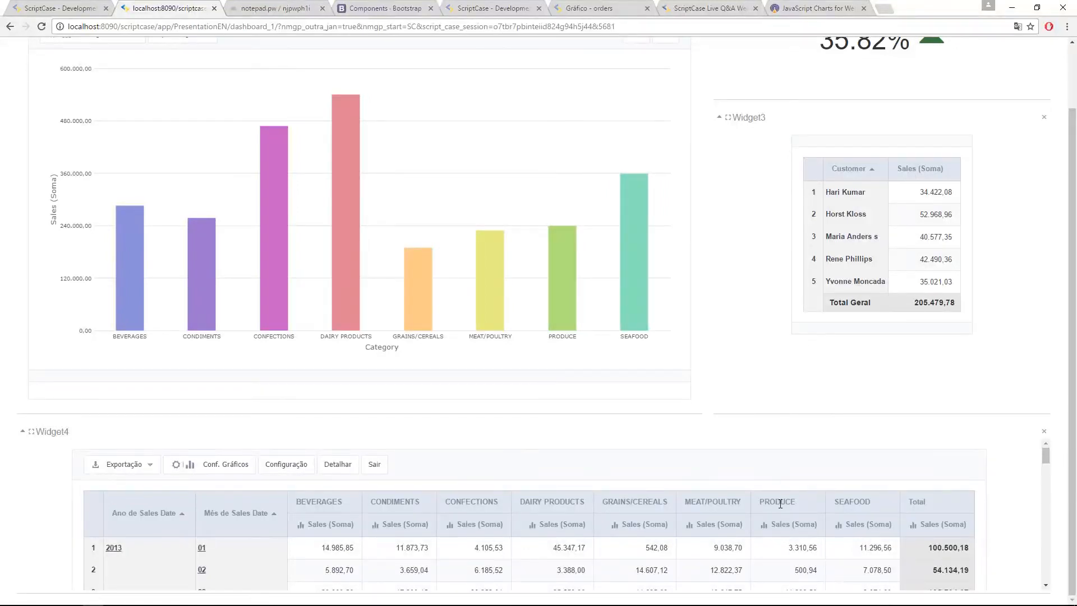
scroll(up, 3)
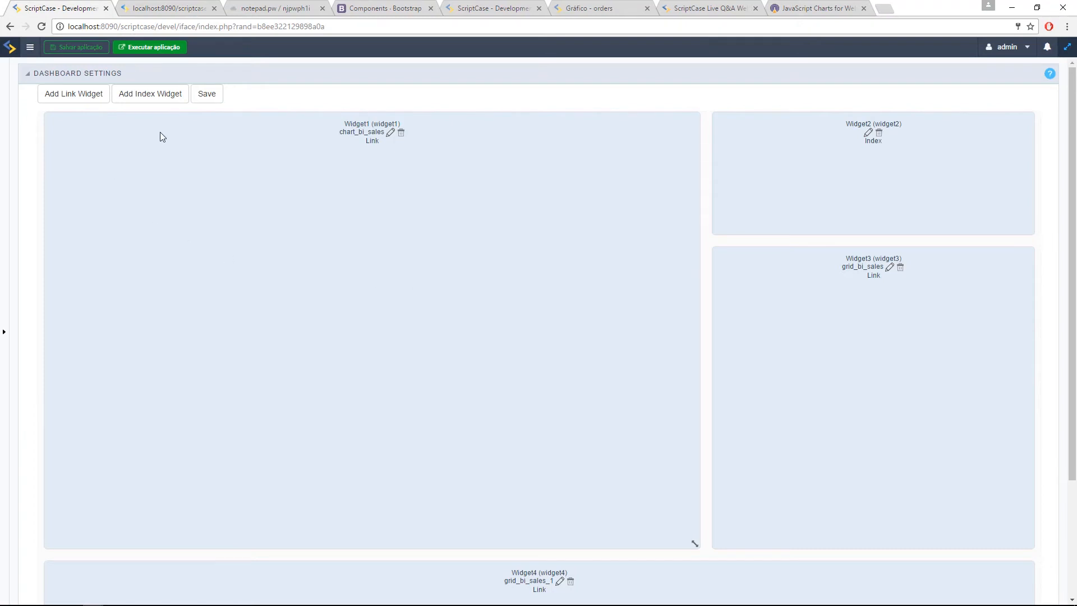
Step: Restore the project toolbar and view blank_teste's onExecute code with the YouTube iframe
click(29, 48)
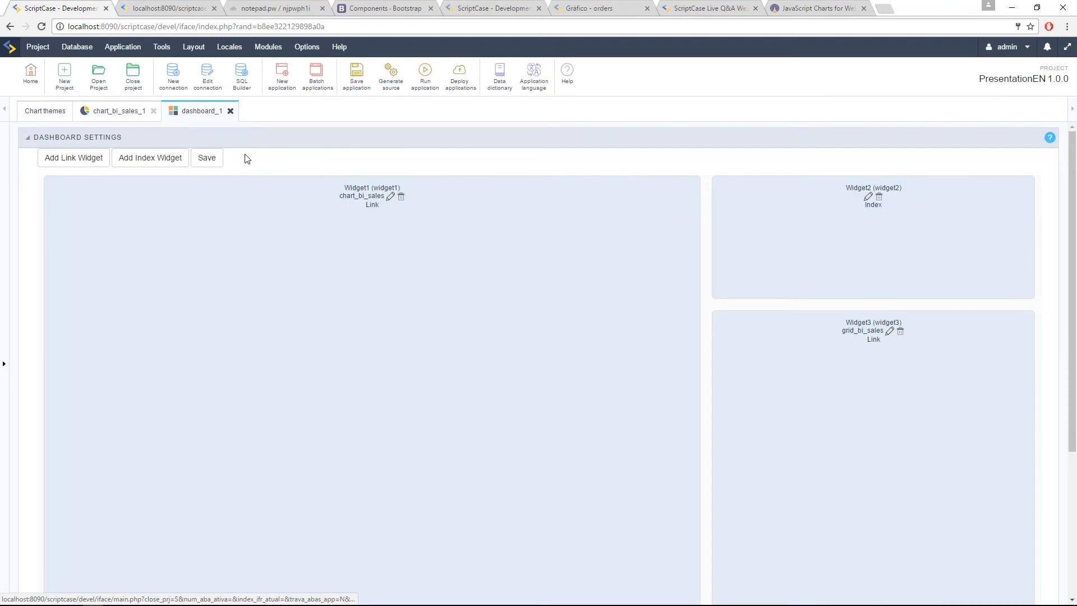
mouse_move(137, 229)
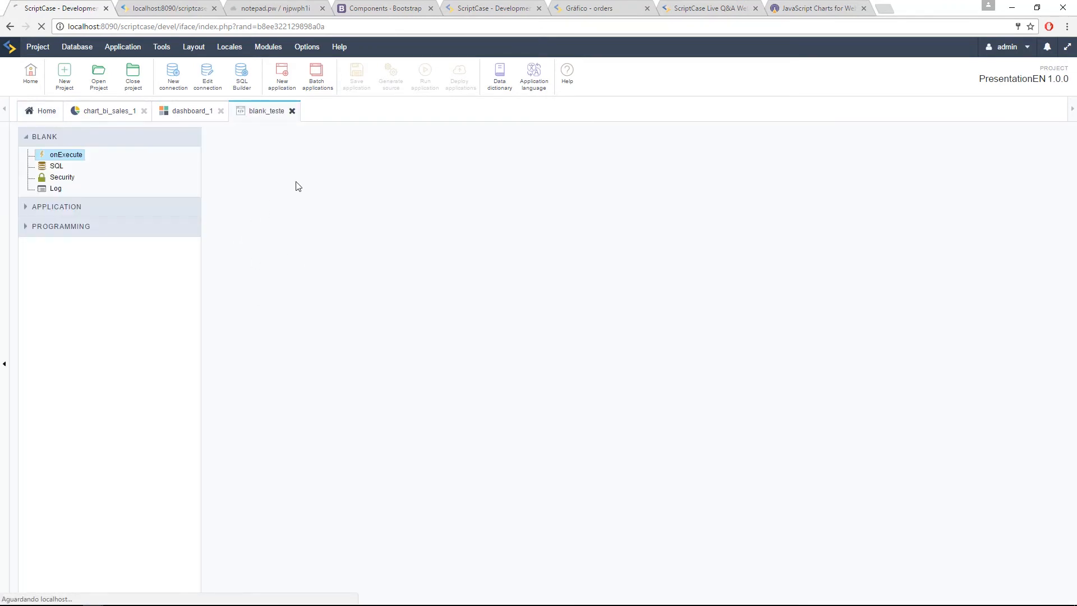
click(65, 153)
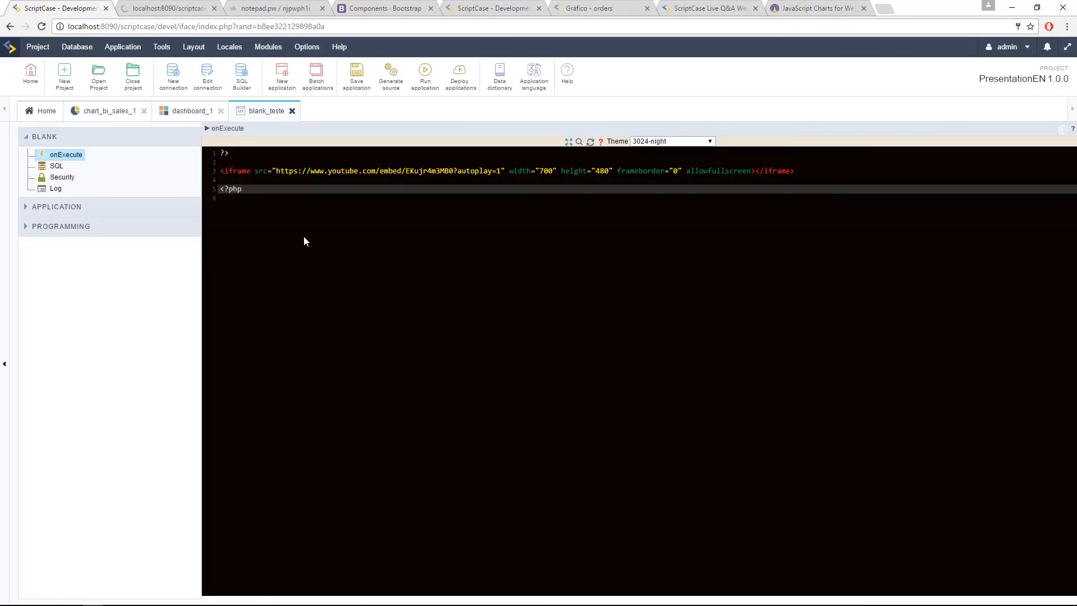
mouse_move(409, 271)
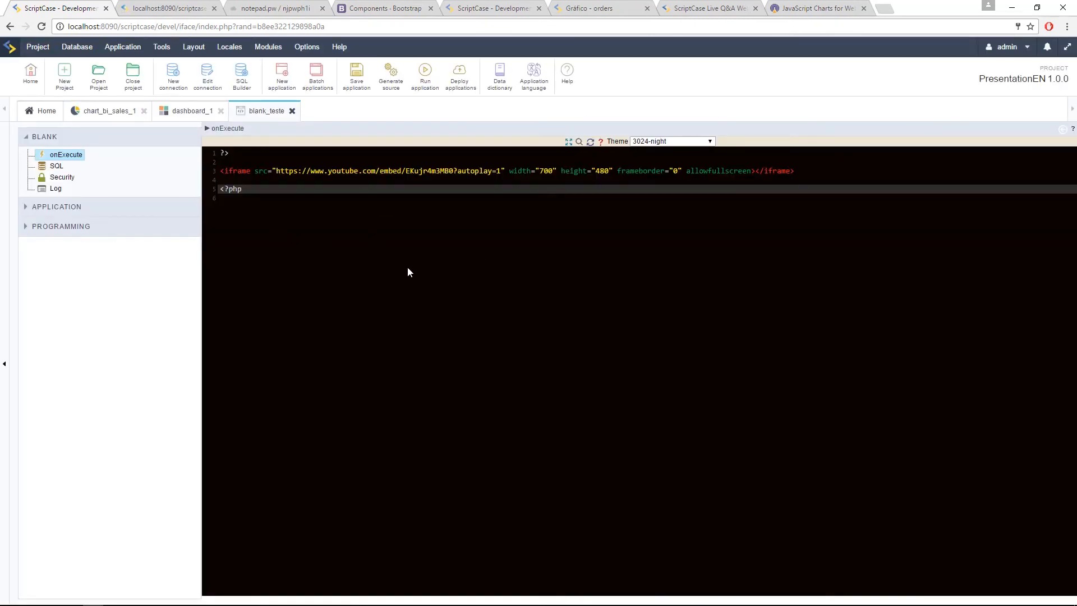
mouse_move(438, 330)
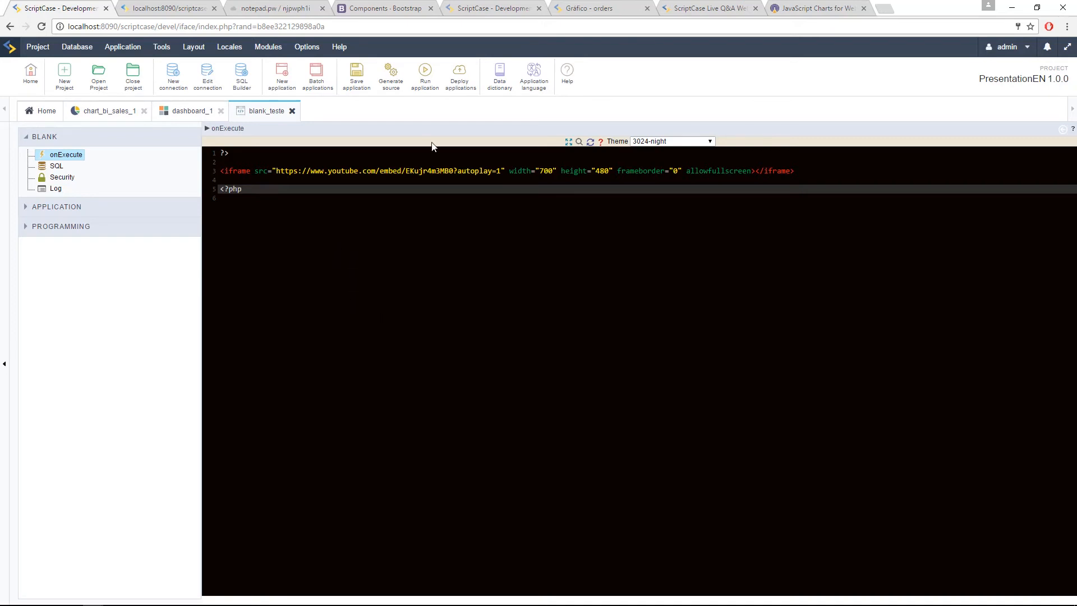
mouse_move(442, 142)
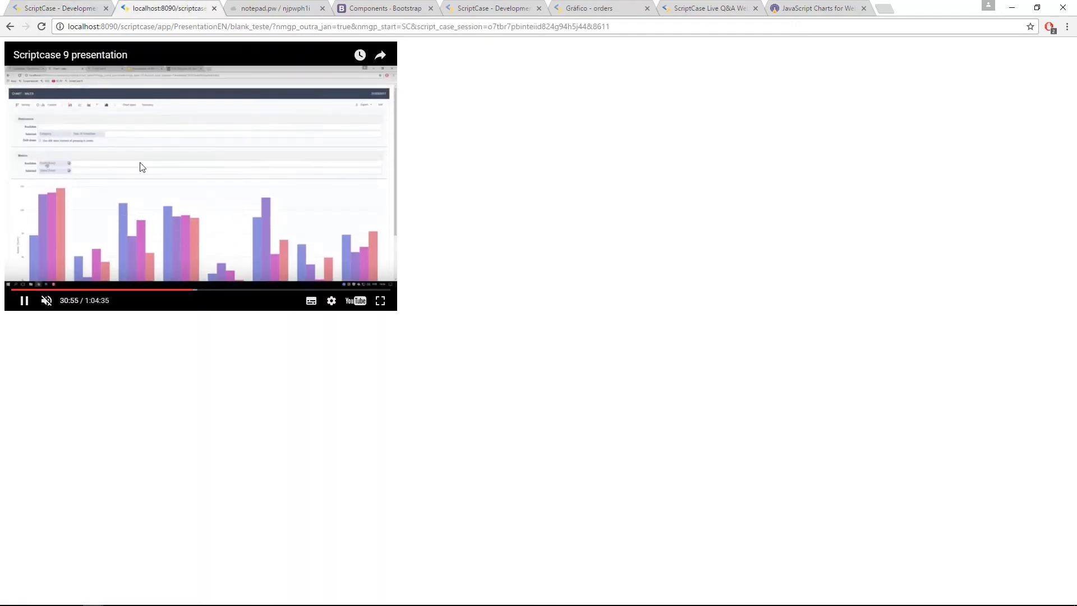
Step: Back in the dashboard settings, relink Widget1 to blank_teste and save it
click(56, 11)
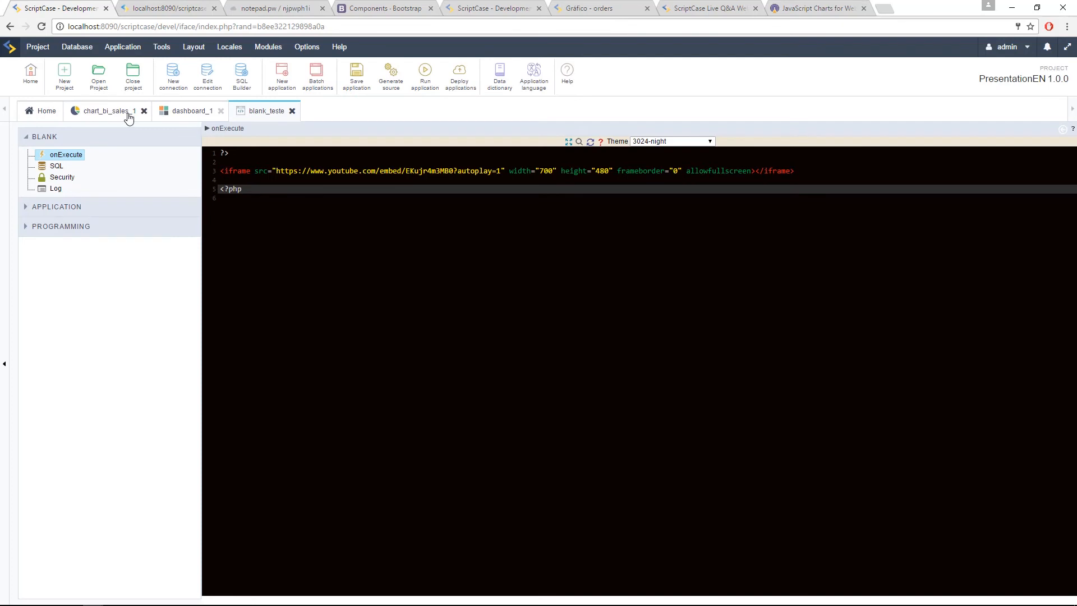
click(190, 110)
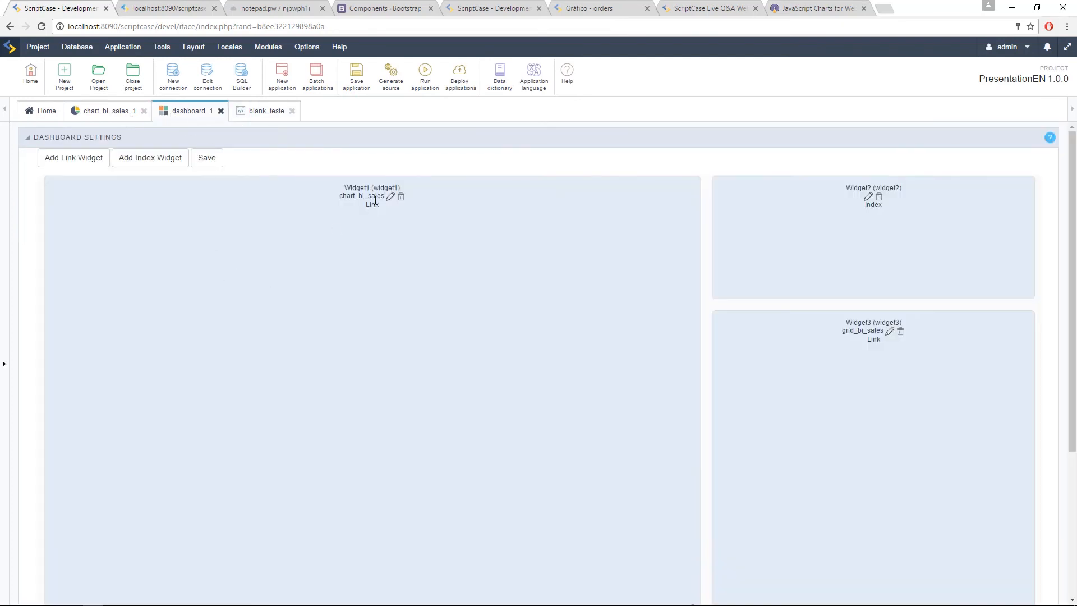
click(391, 196)
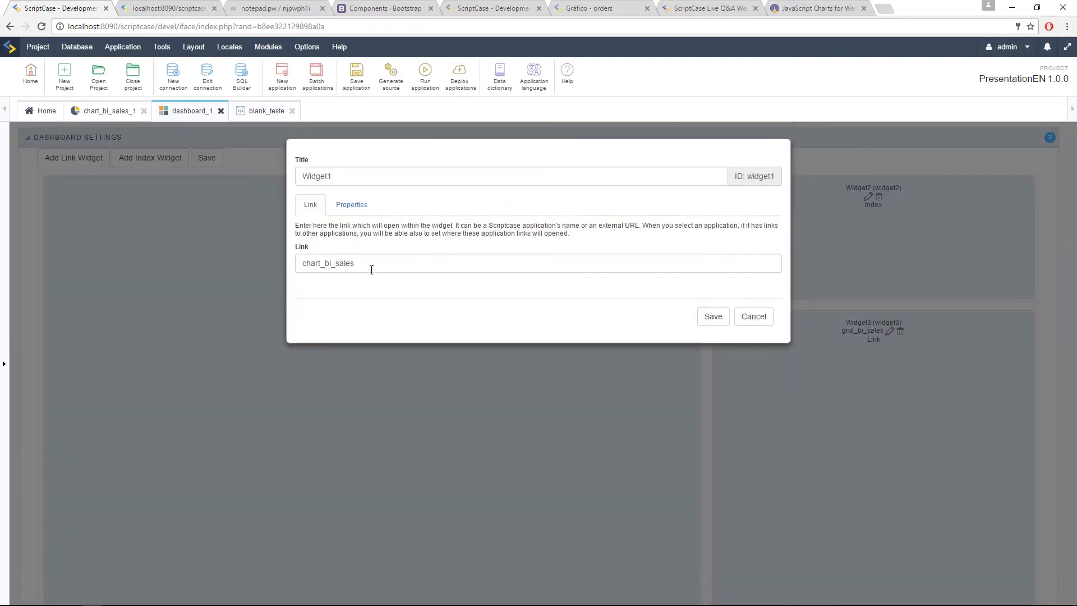
text(blank_teste)
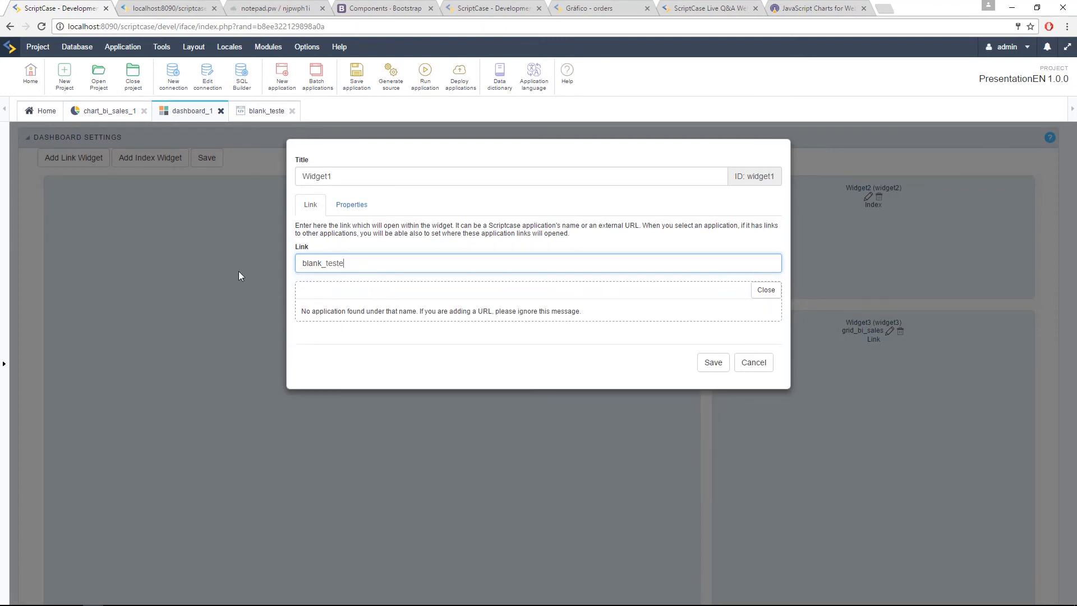
click(713, 361)
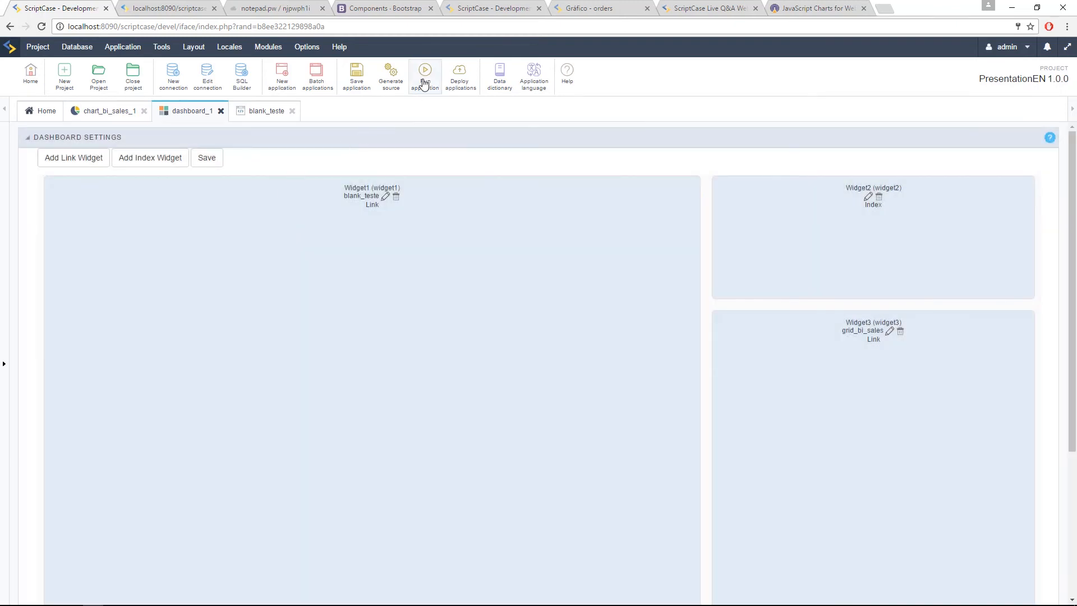
Step: Run dashboard_1, confirm Widget1 plays the YouTube video, and return to development
click(424, 70)
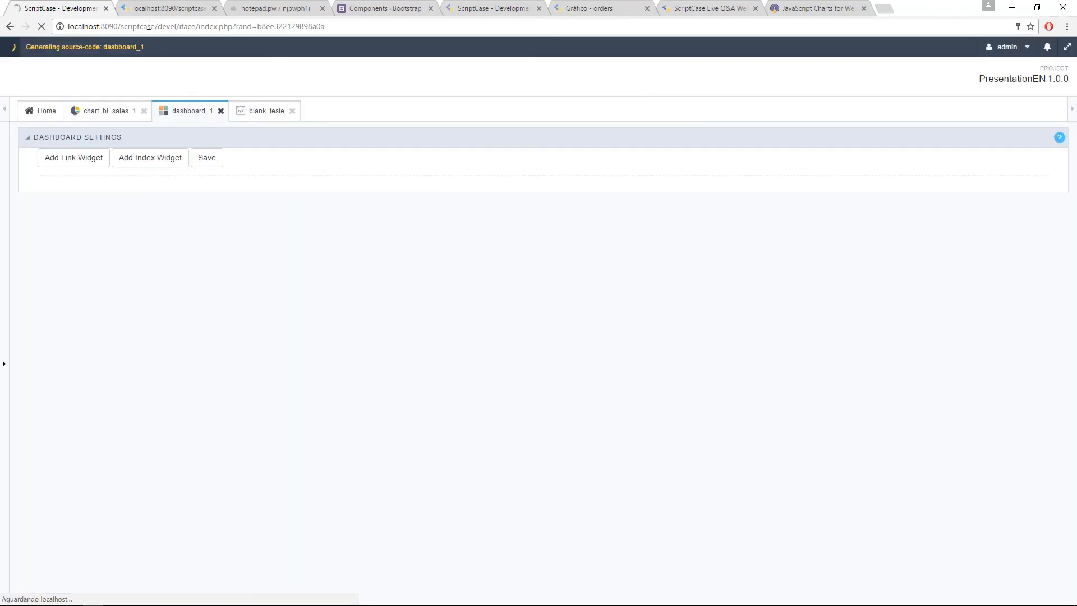
click(207, 157)
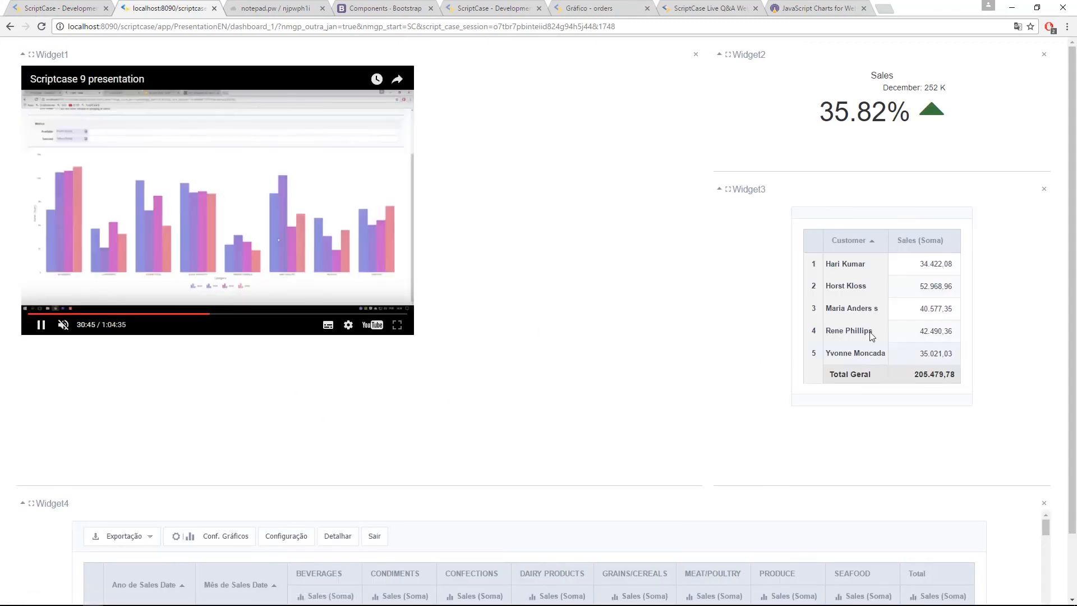
click(56, 11)
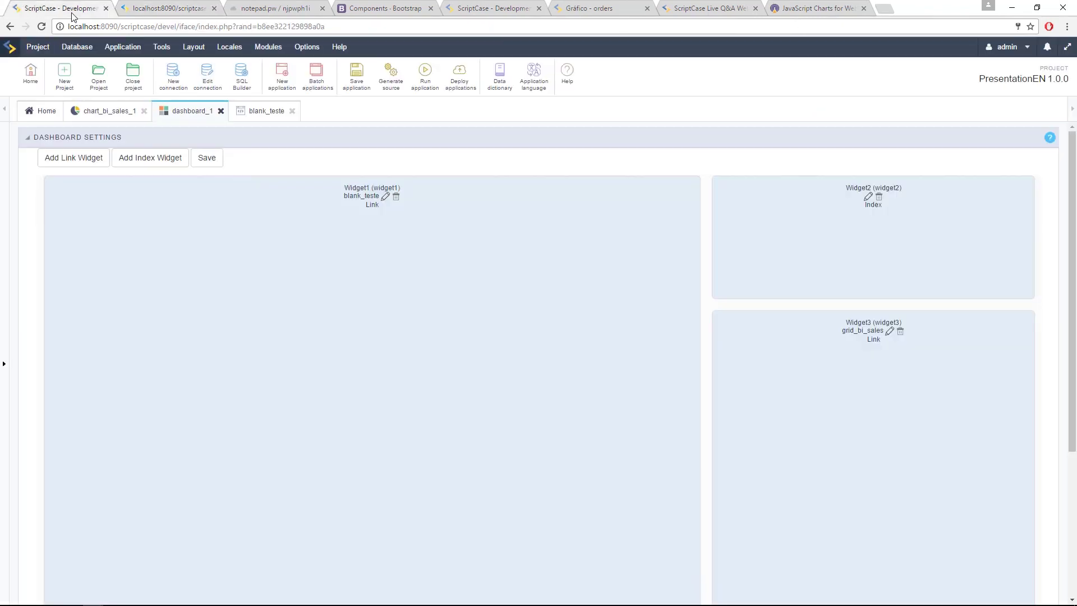
mouse_move(386, 206)
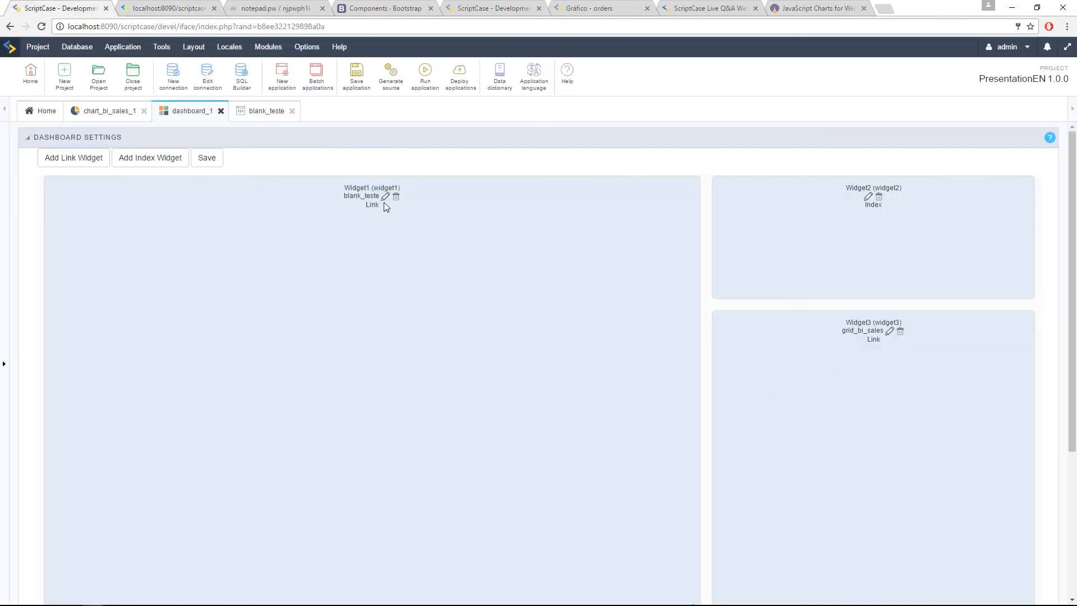
mouse_move(390, 208)
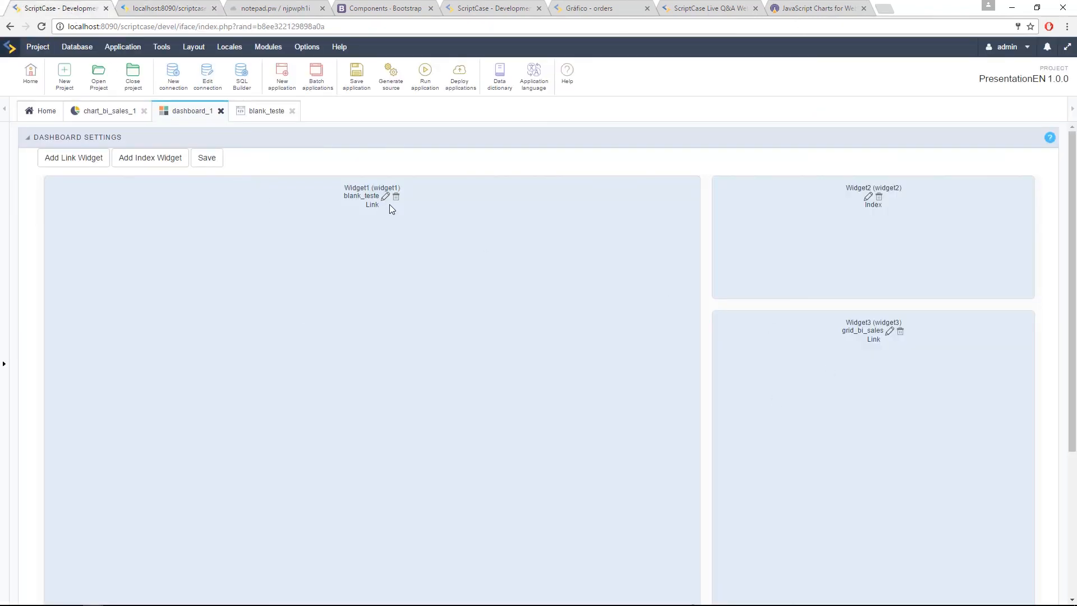
mouse_move(440, 227)
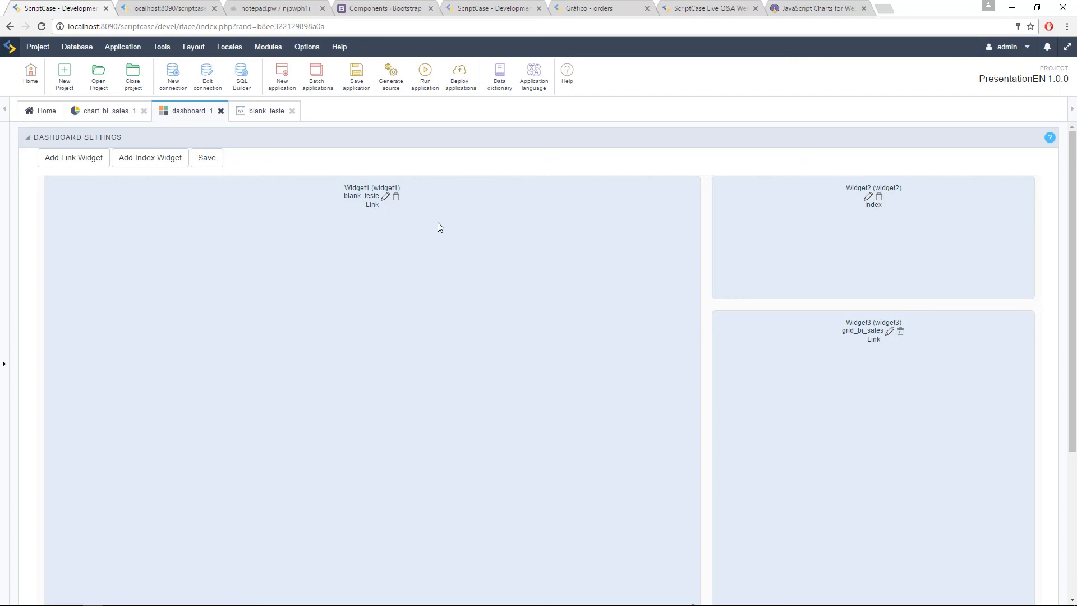
mouse_move(424, 337)
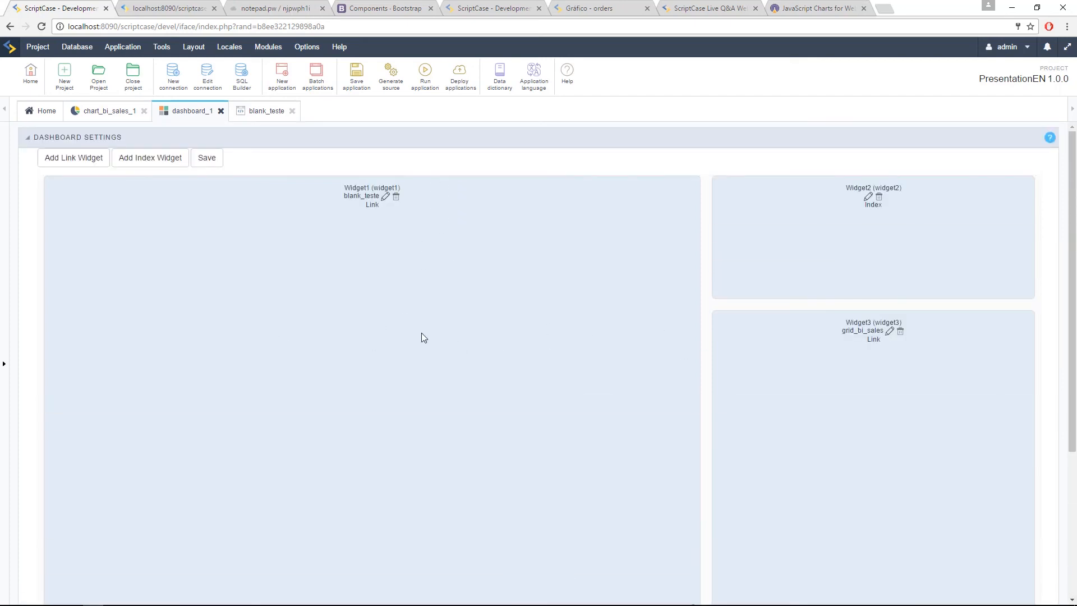
Step: Glance at chart_bi_sales' settings and return to dashboard_1's widget layout
scroll(down, 3)
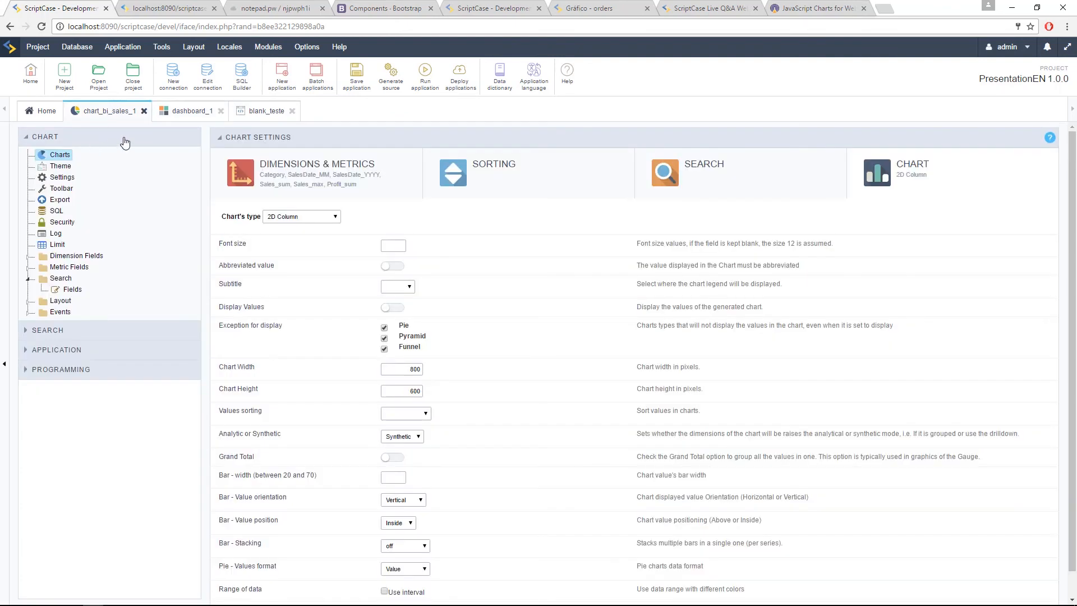
click(192, 110)
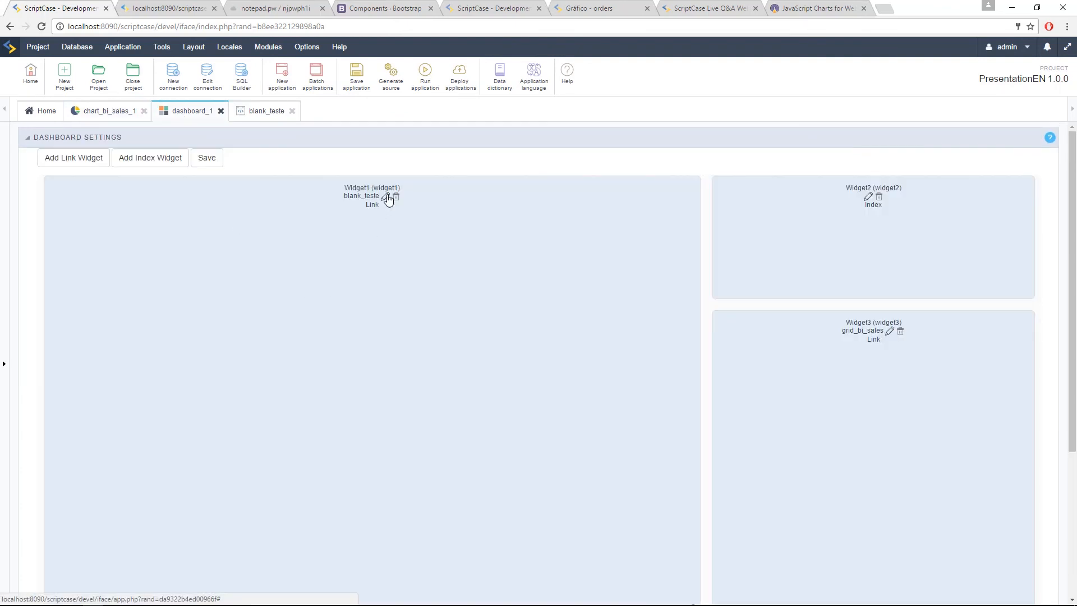
mouse_move(229, 321)
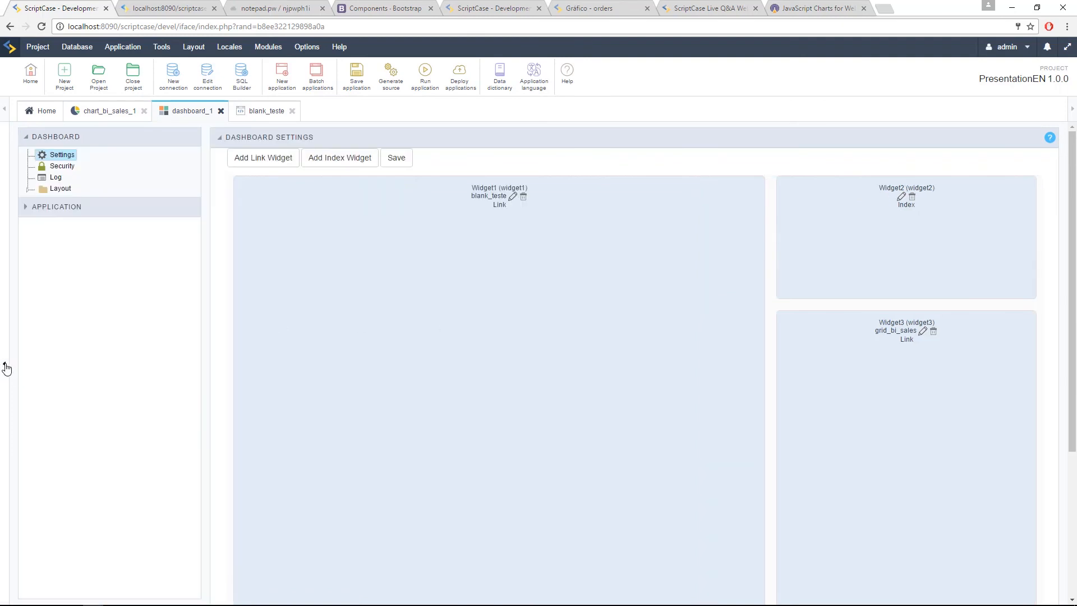
mouse_move(149, 252)
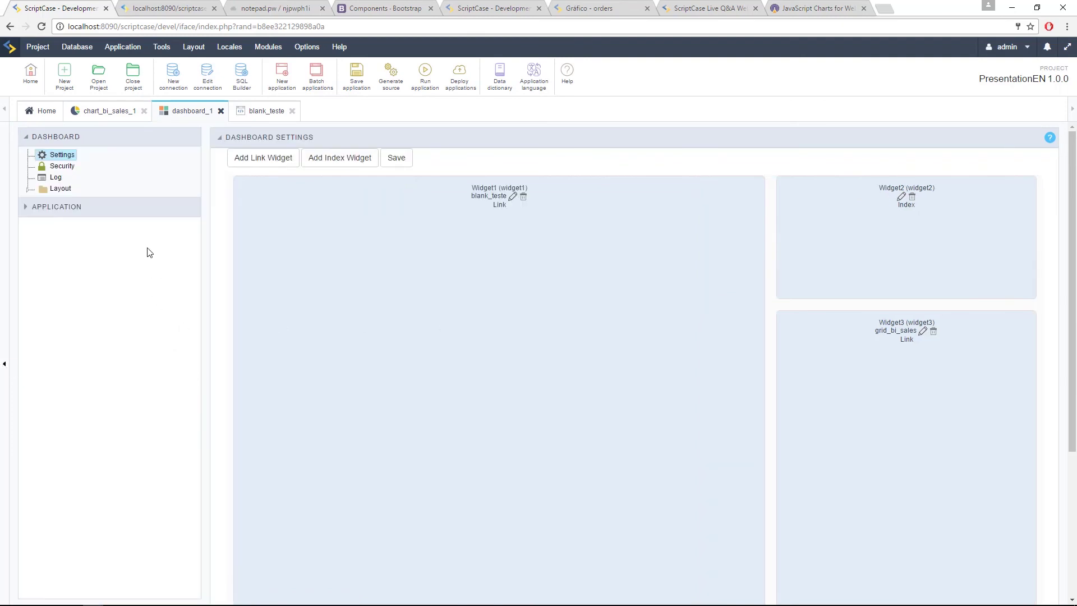
mouse_move(456, 199)
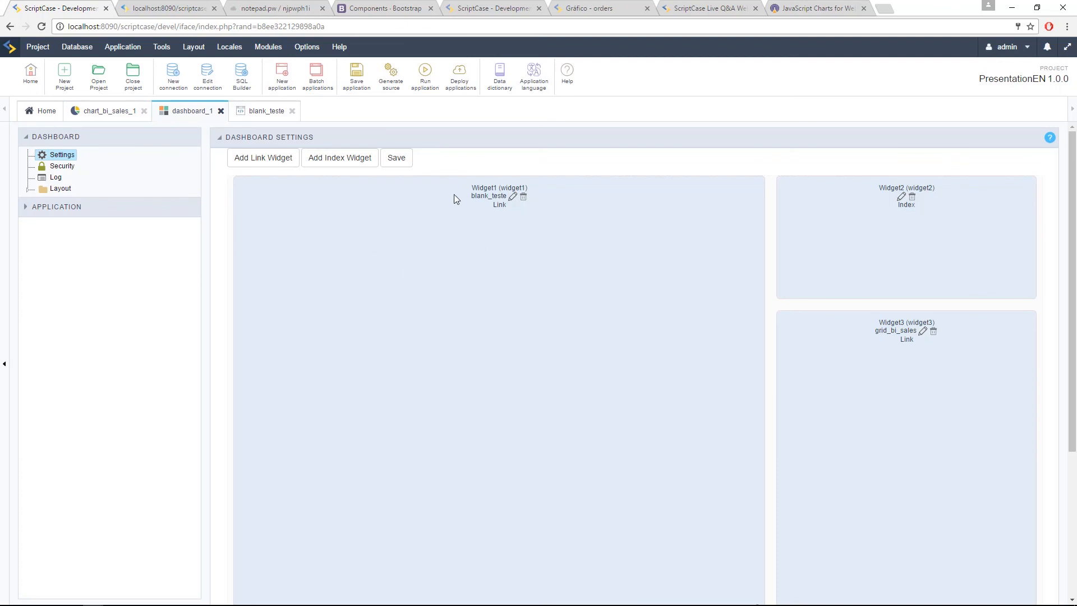
mouse_move(442, 248)
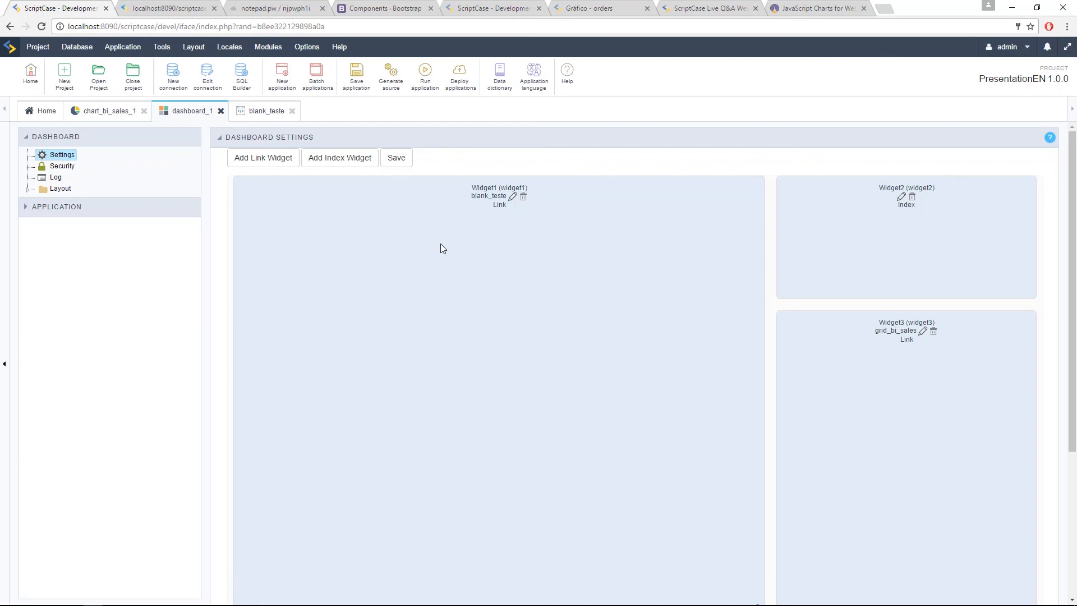
mouse_move(579, 297)
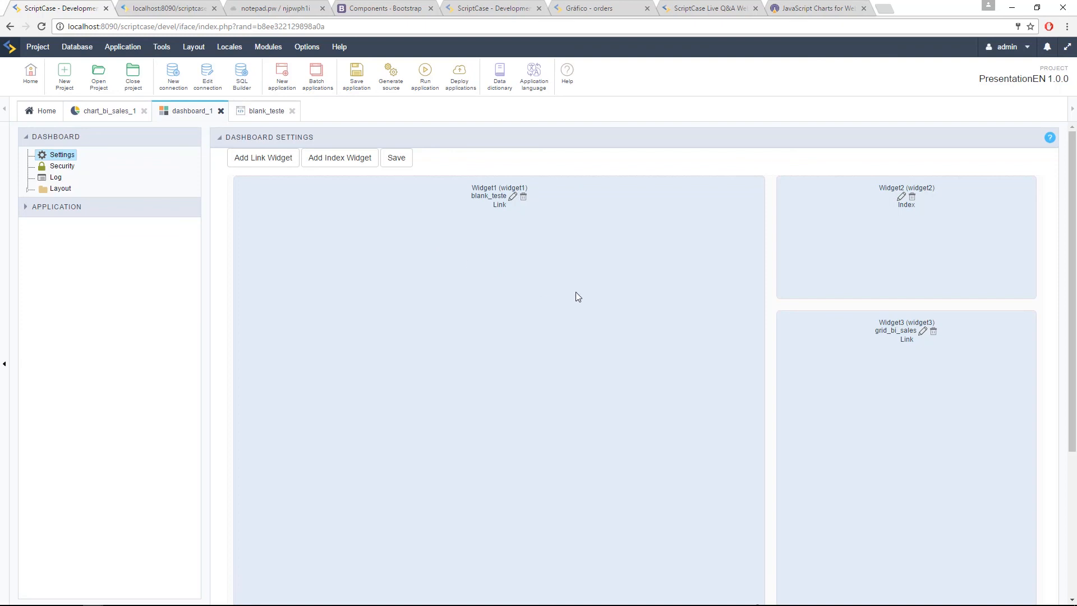
mouse_move(821, 357)
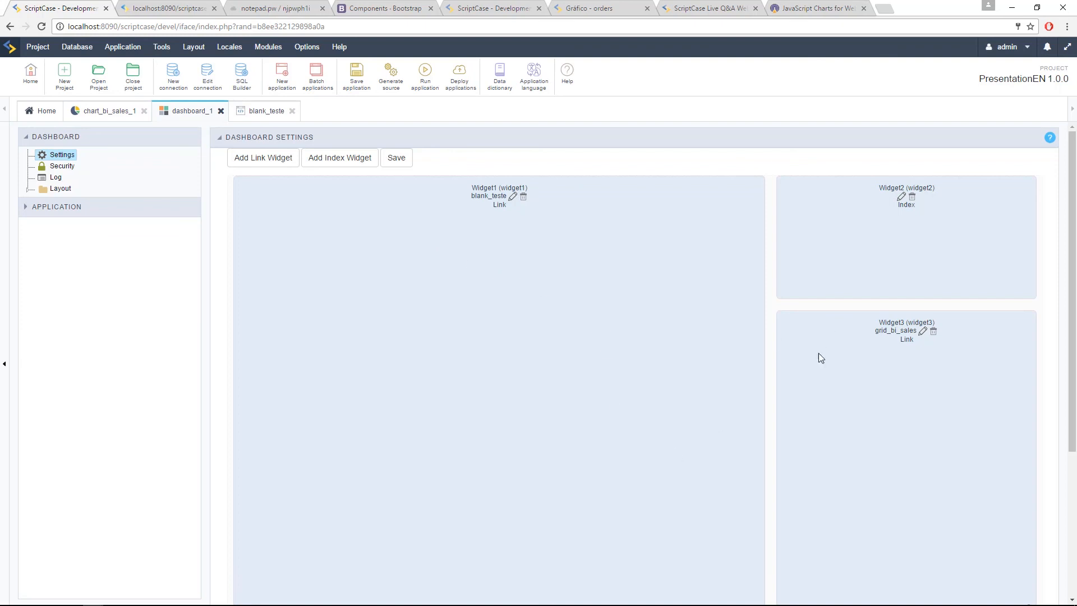
mouse_move(821, 171)
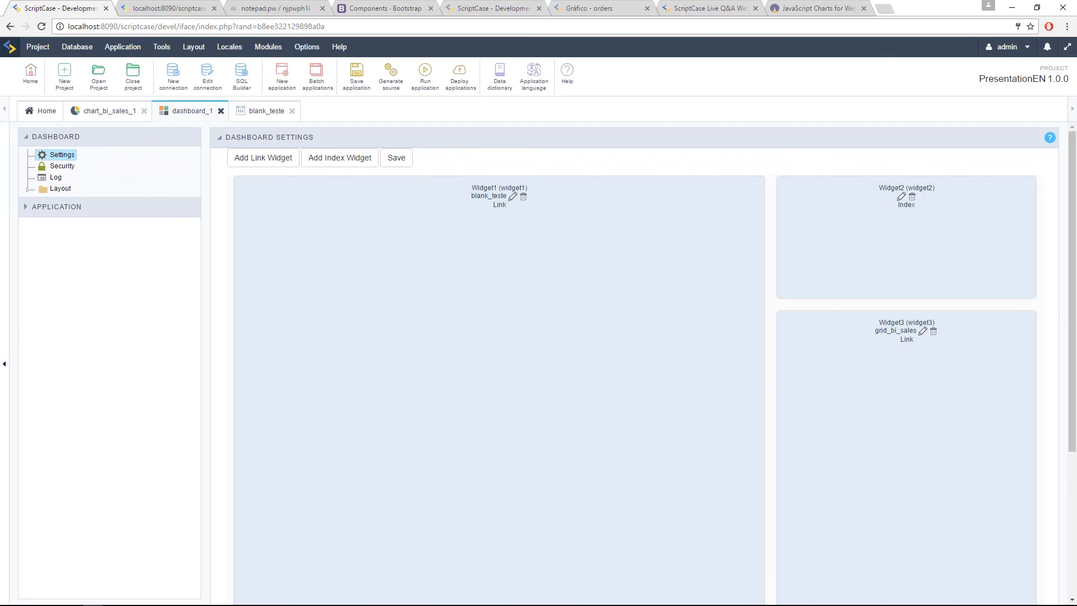
mouse_move(663, 395)
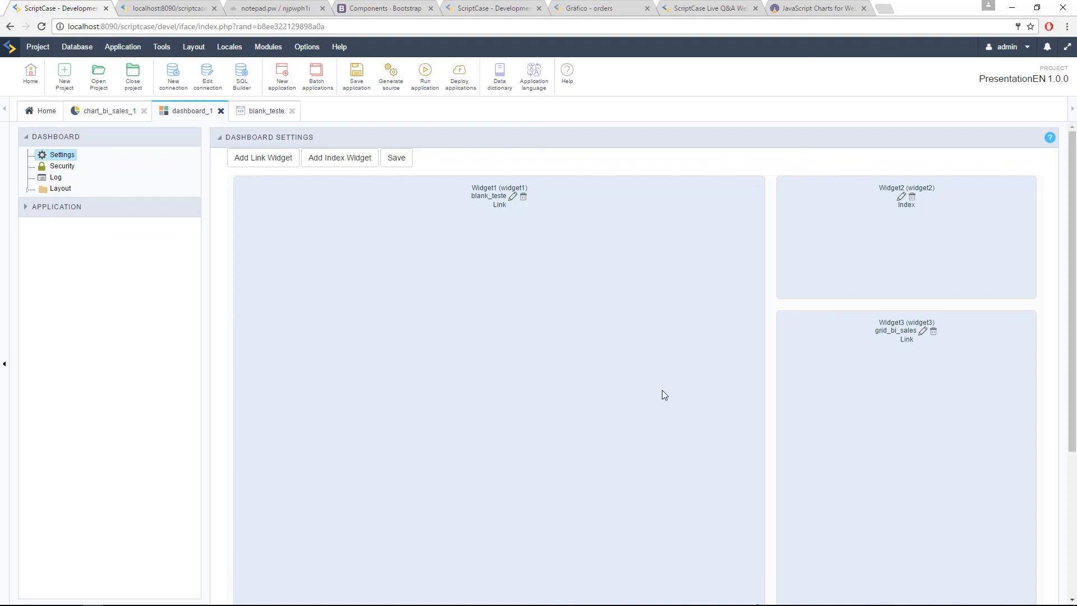